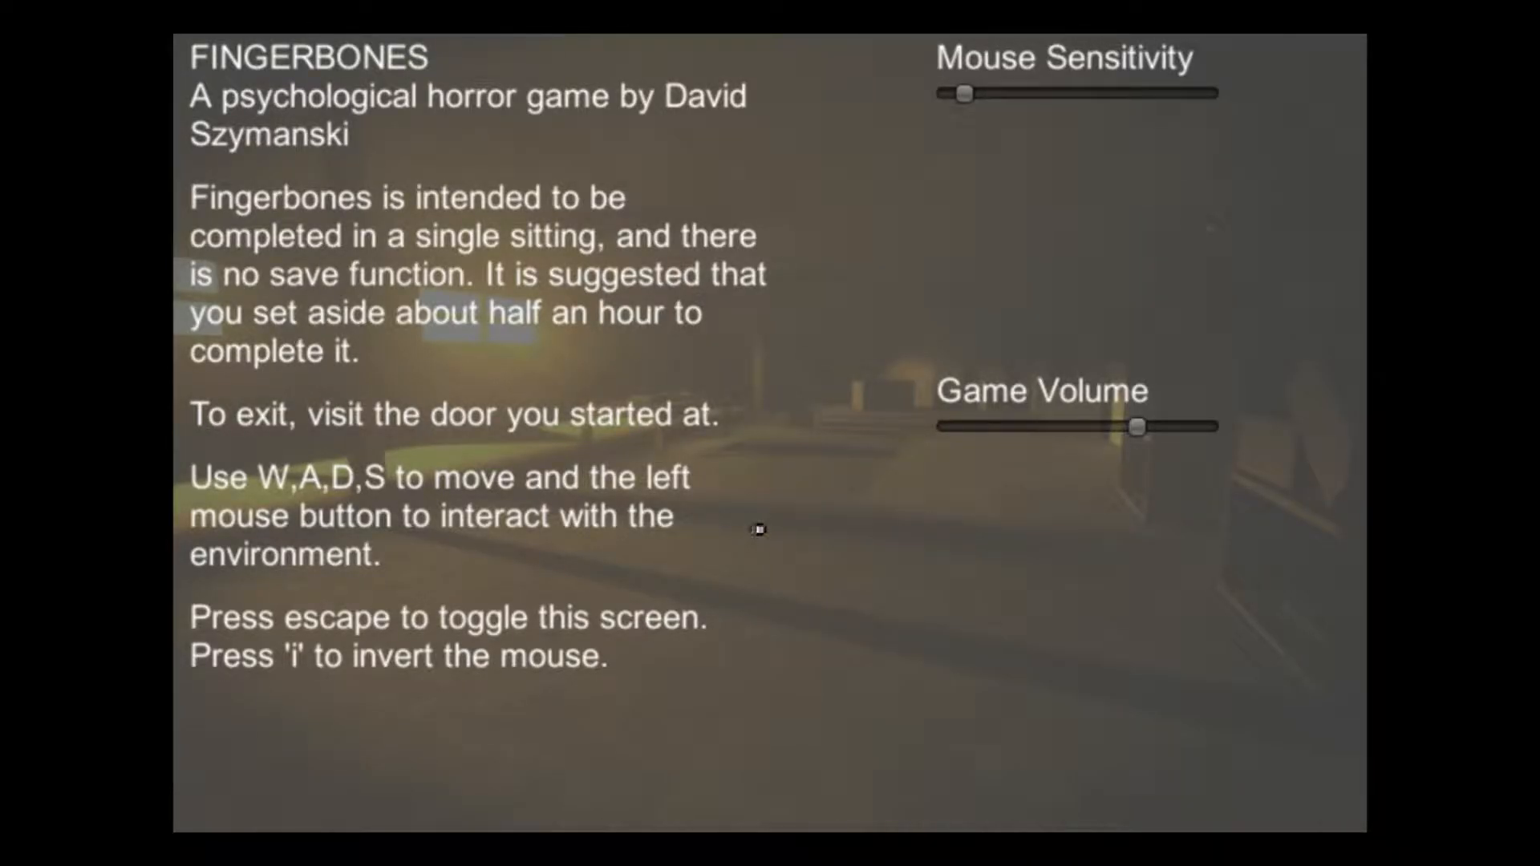
pyautogui.moveTo(731, 541)
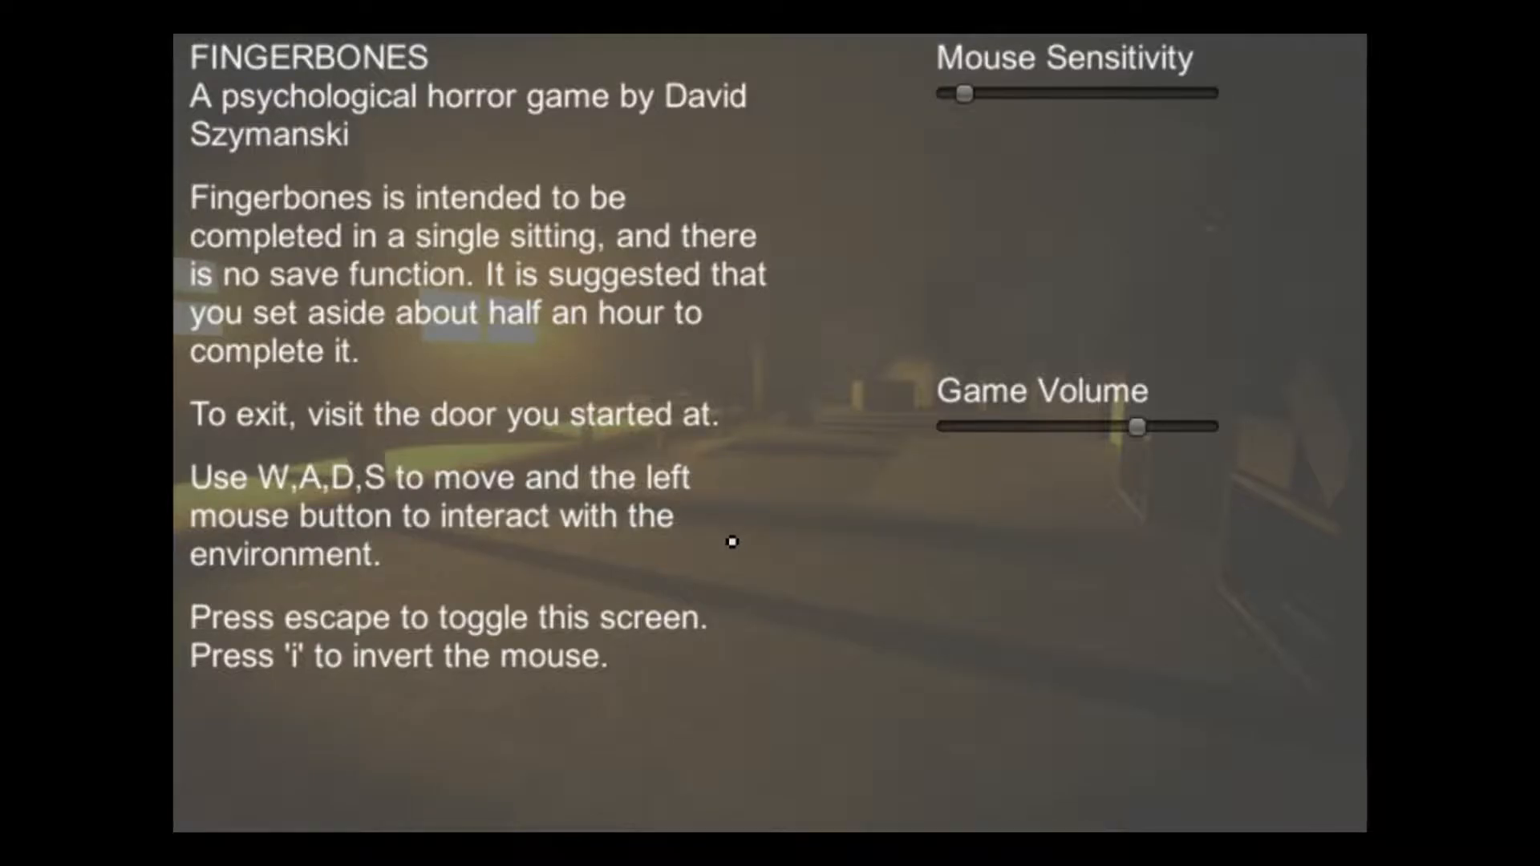
pyautogui.moveTo(812, 539)
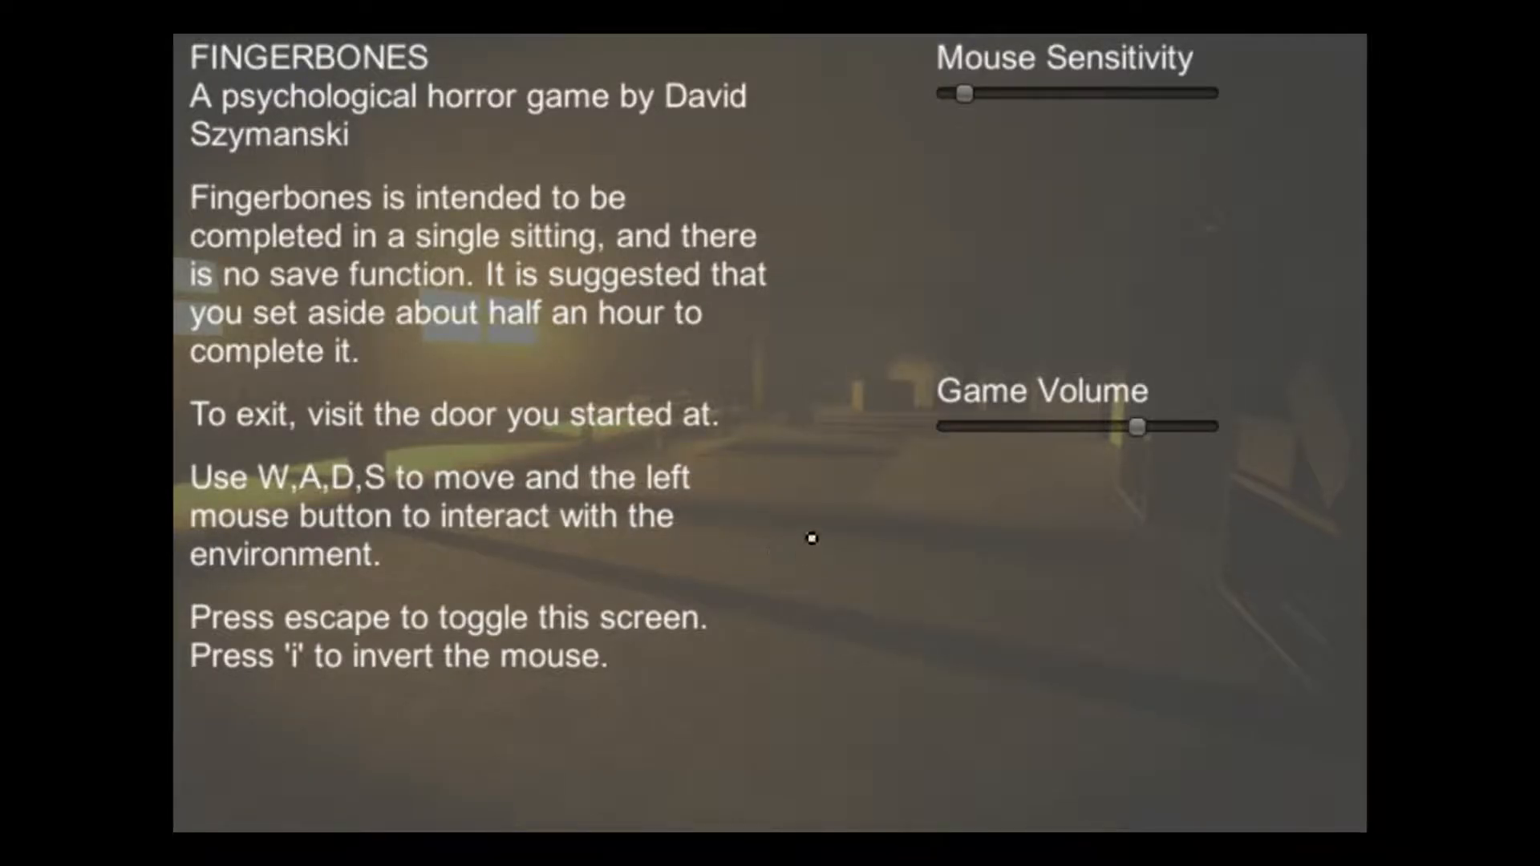
pyautogui.moveTo(881, 614)
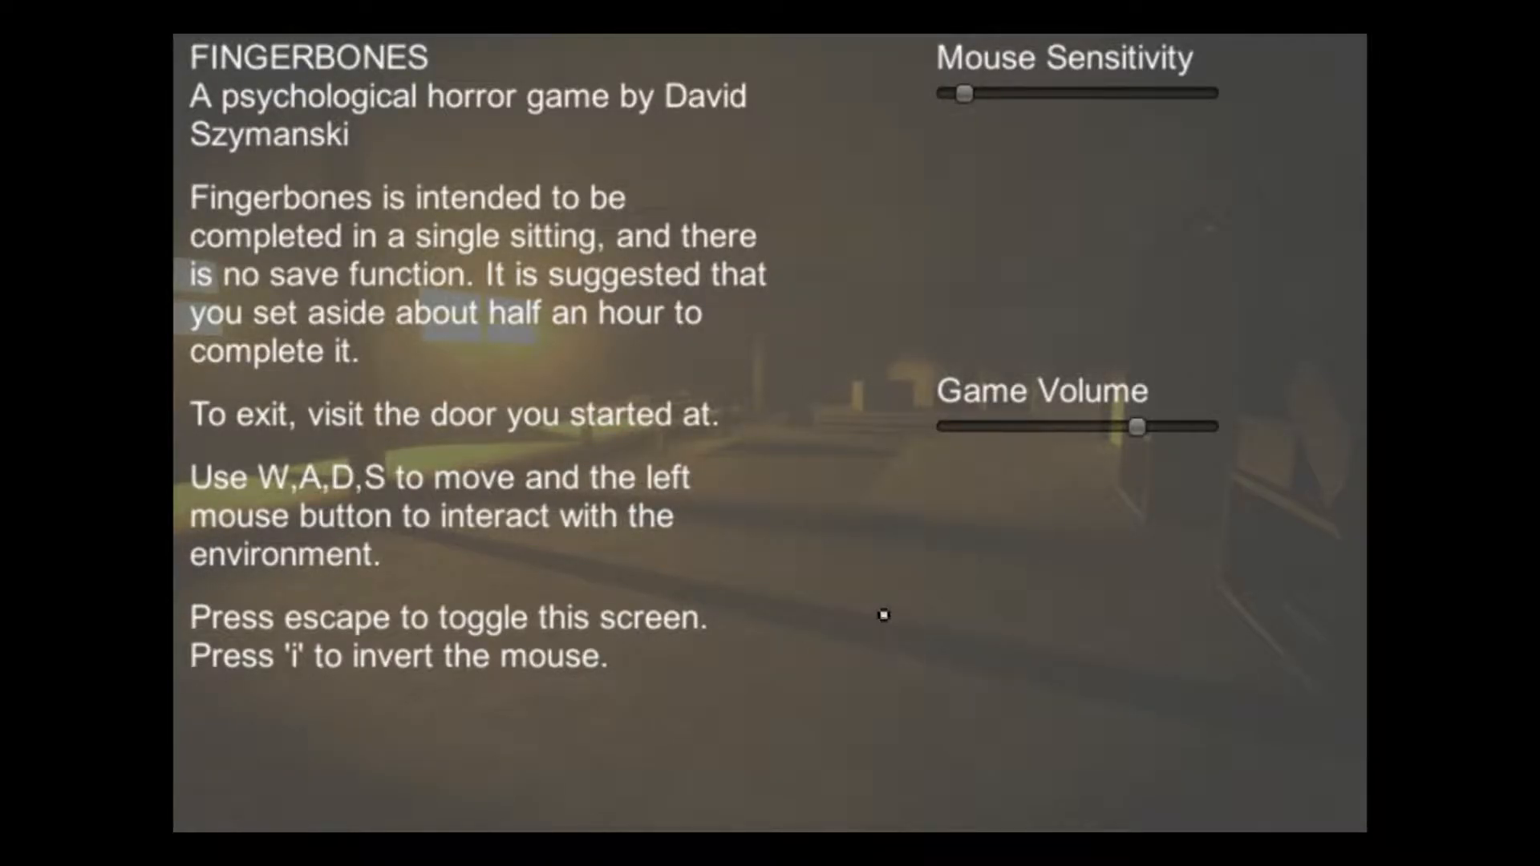
pyautogui.moveTo(467, 607)
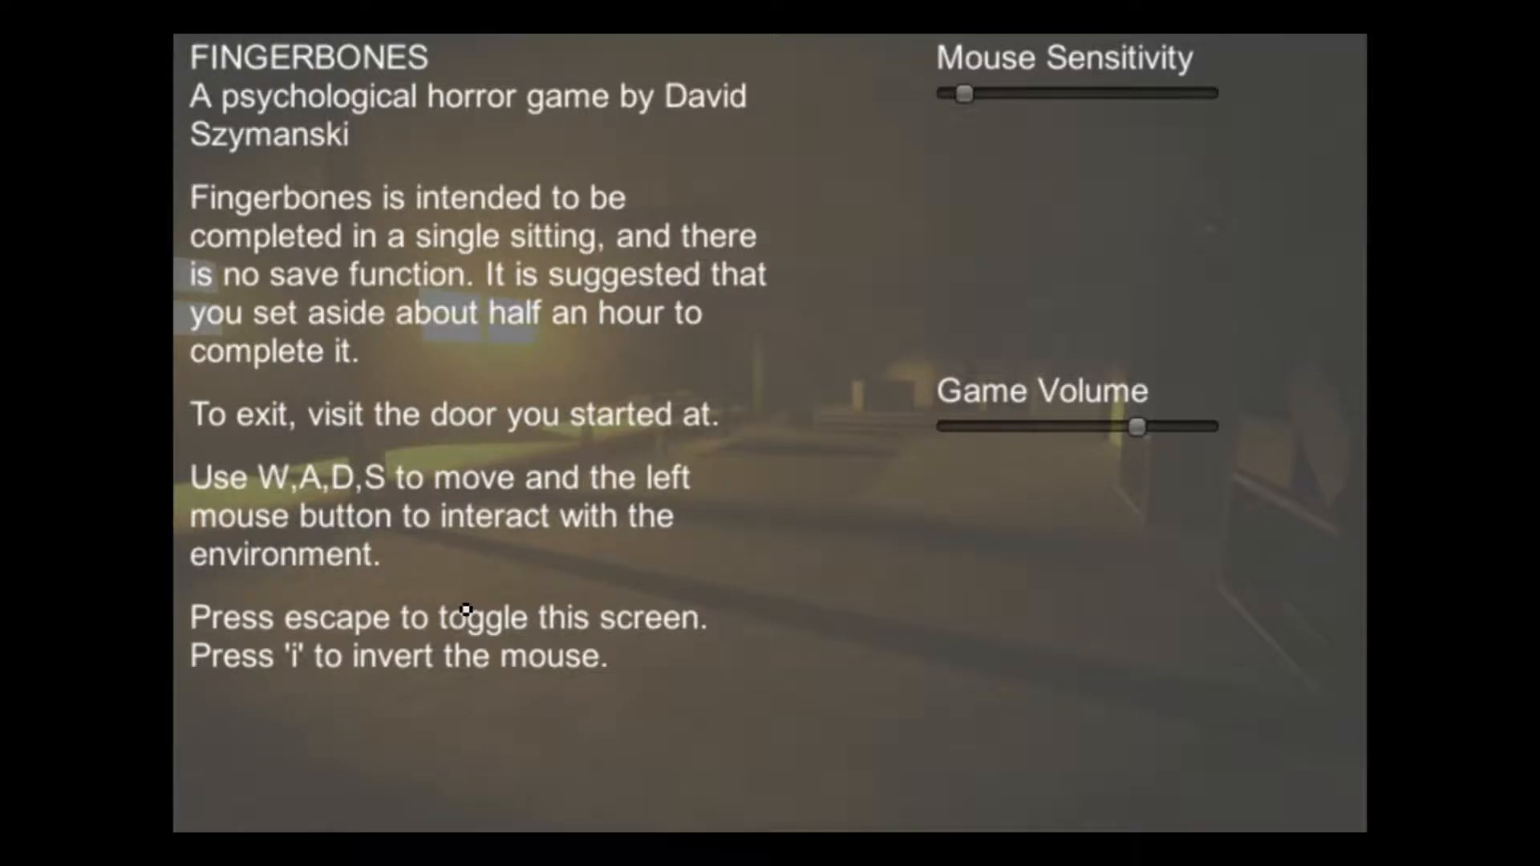
pyautogui.press('escape')
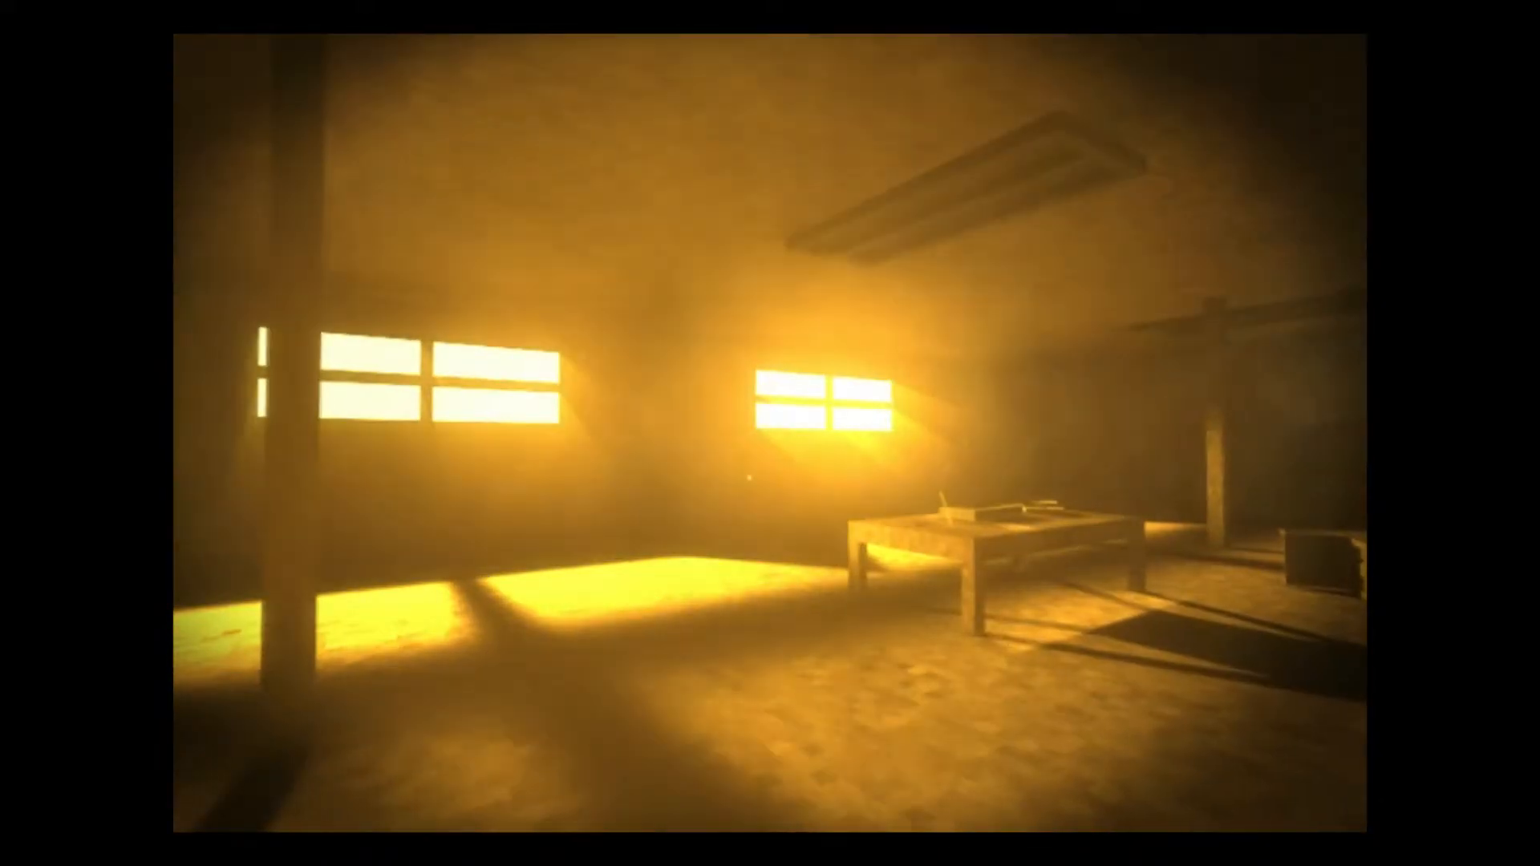
pyautogui.moveTo(770, 434)
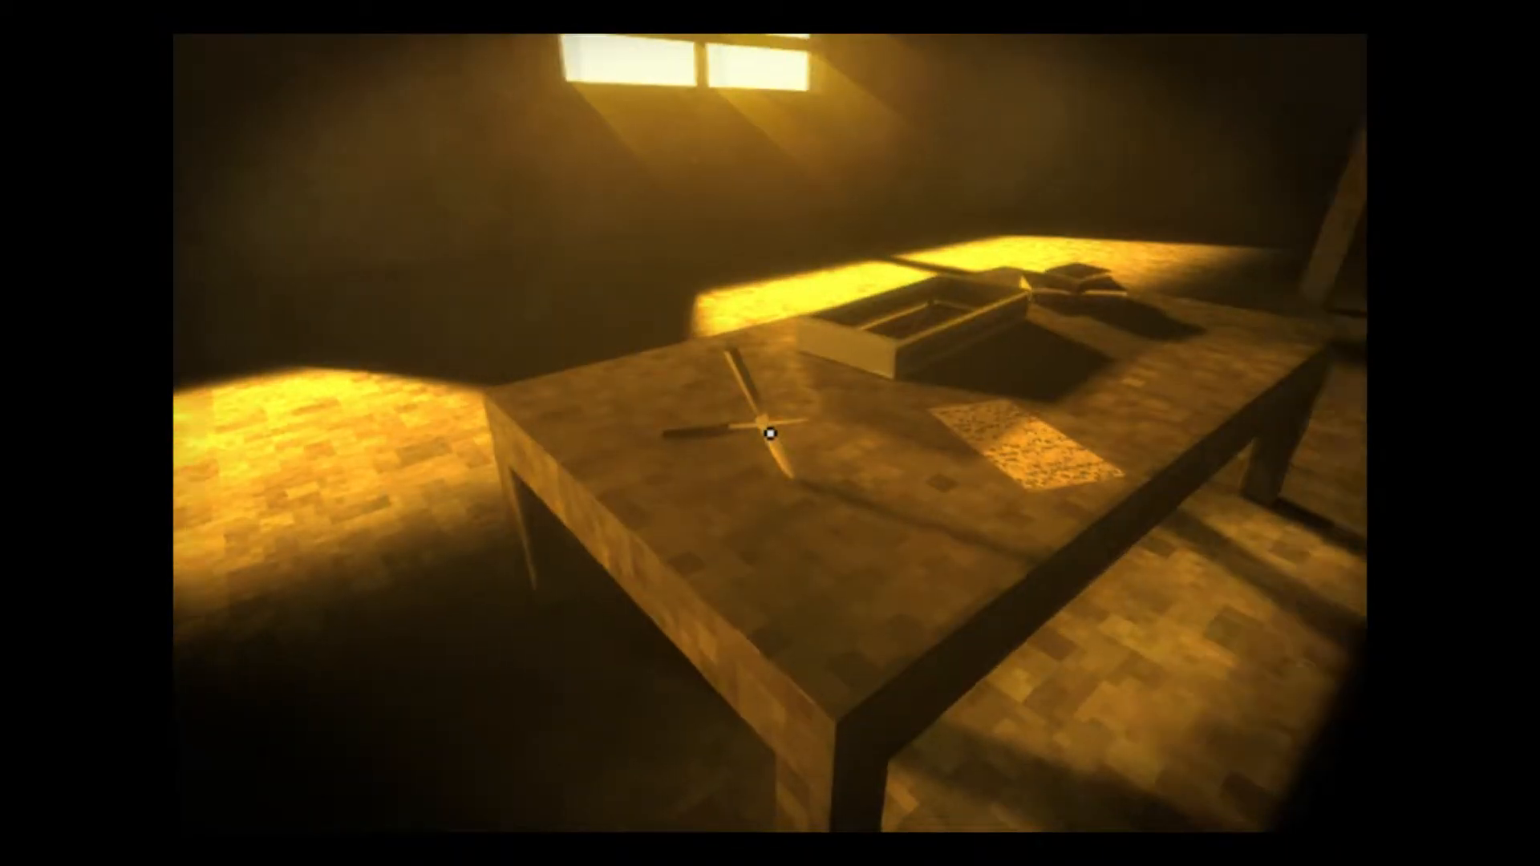
pyautogui.press('Escape')
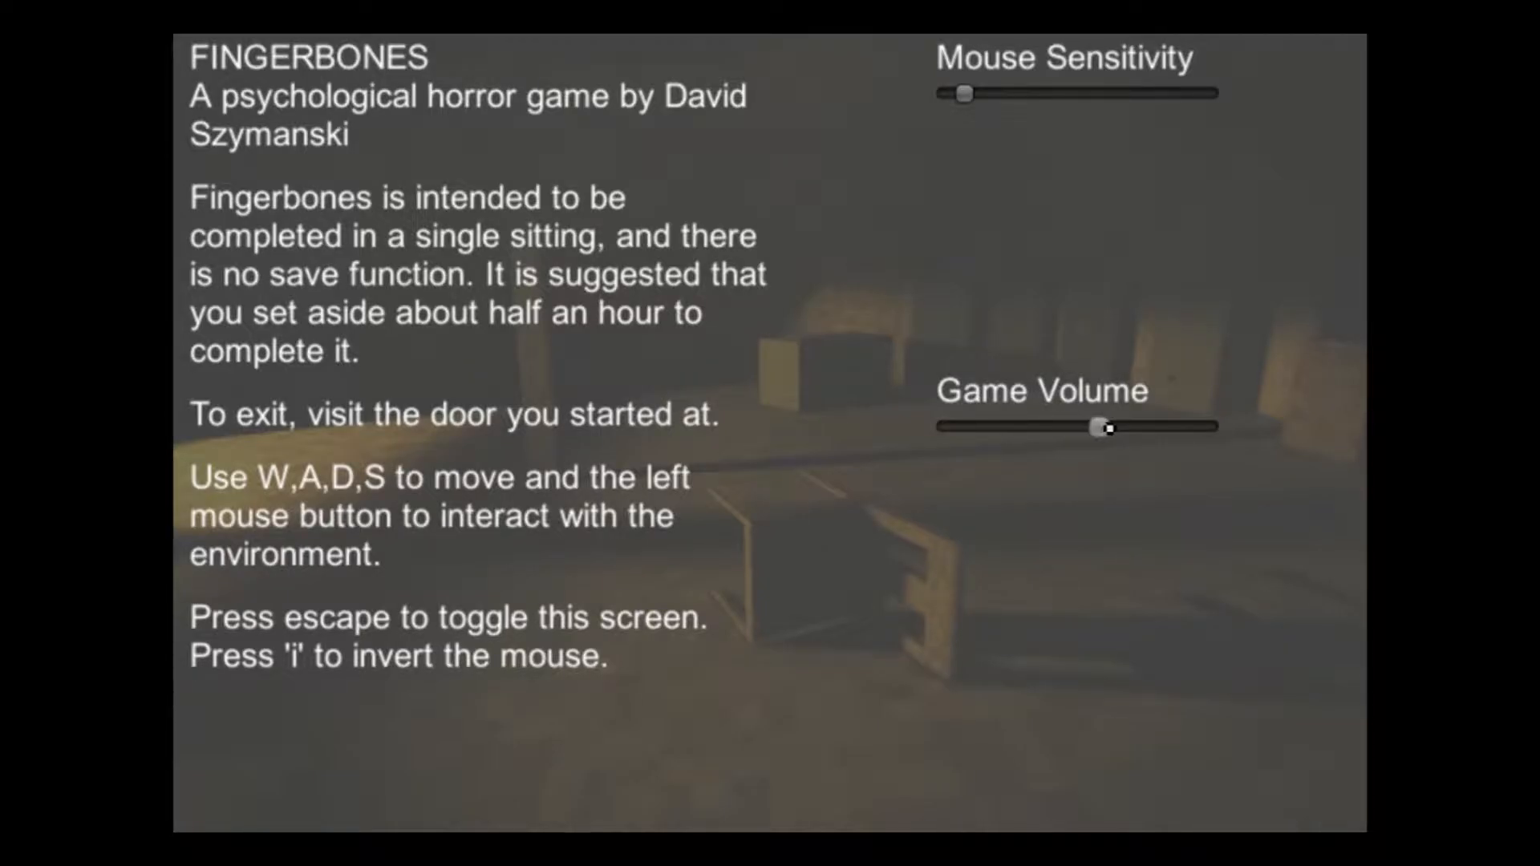
pyautogui.press('Escape')
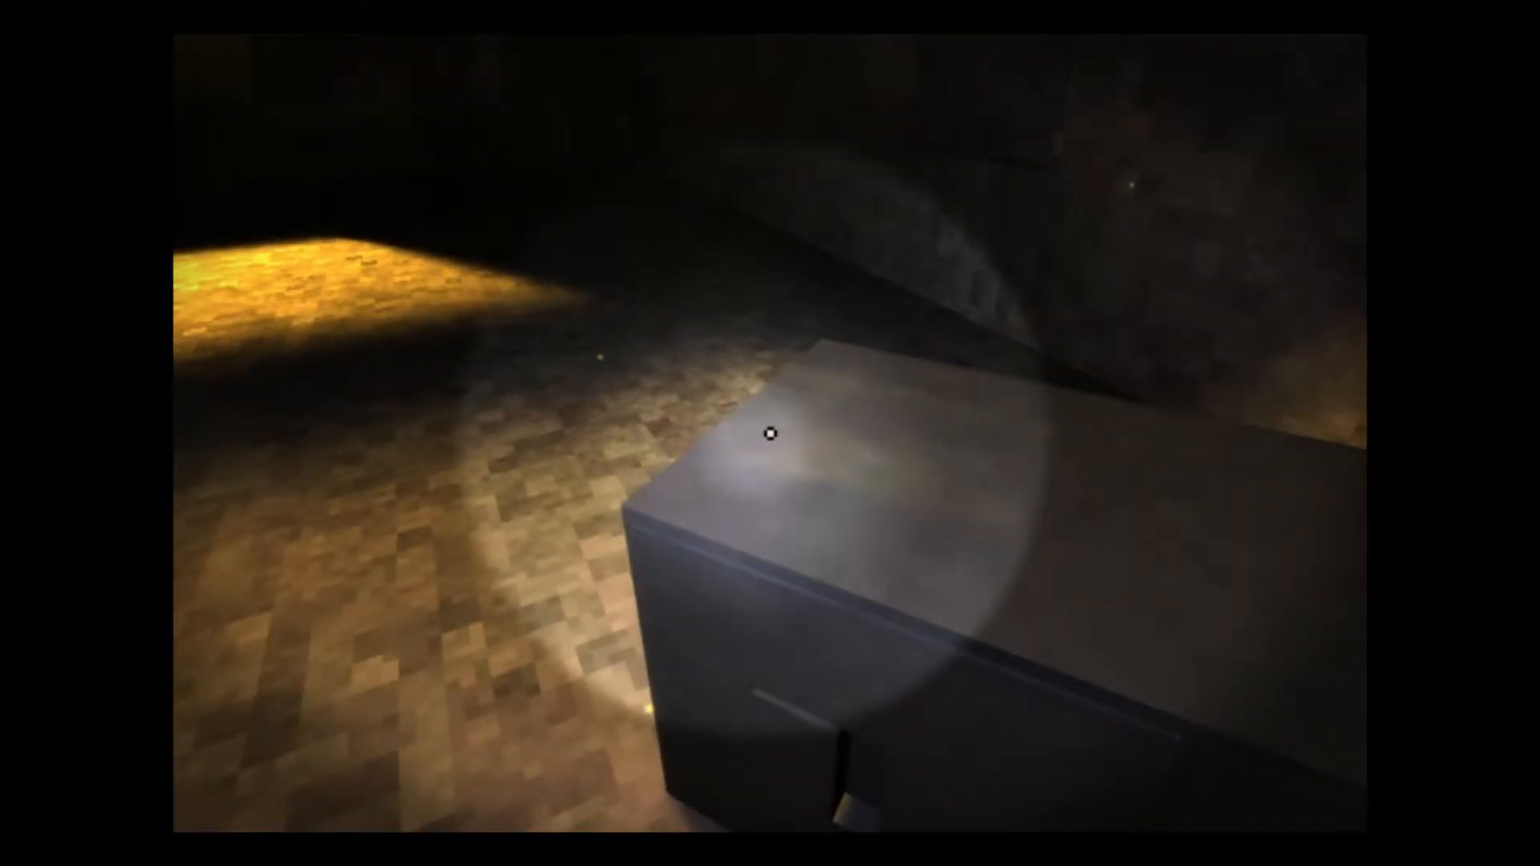
pyautogui.moveTo(771, 433)
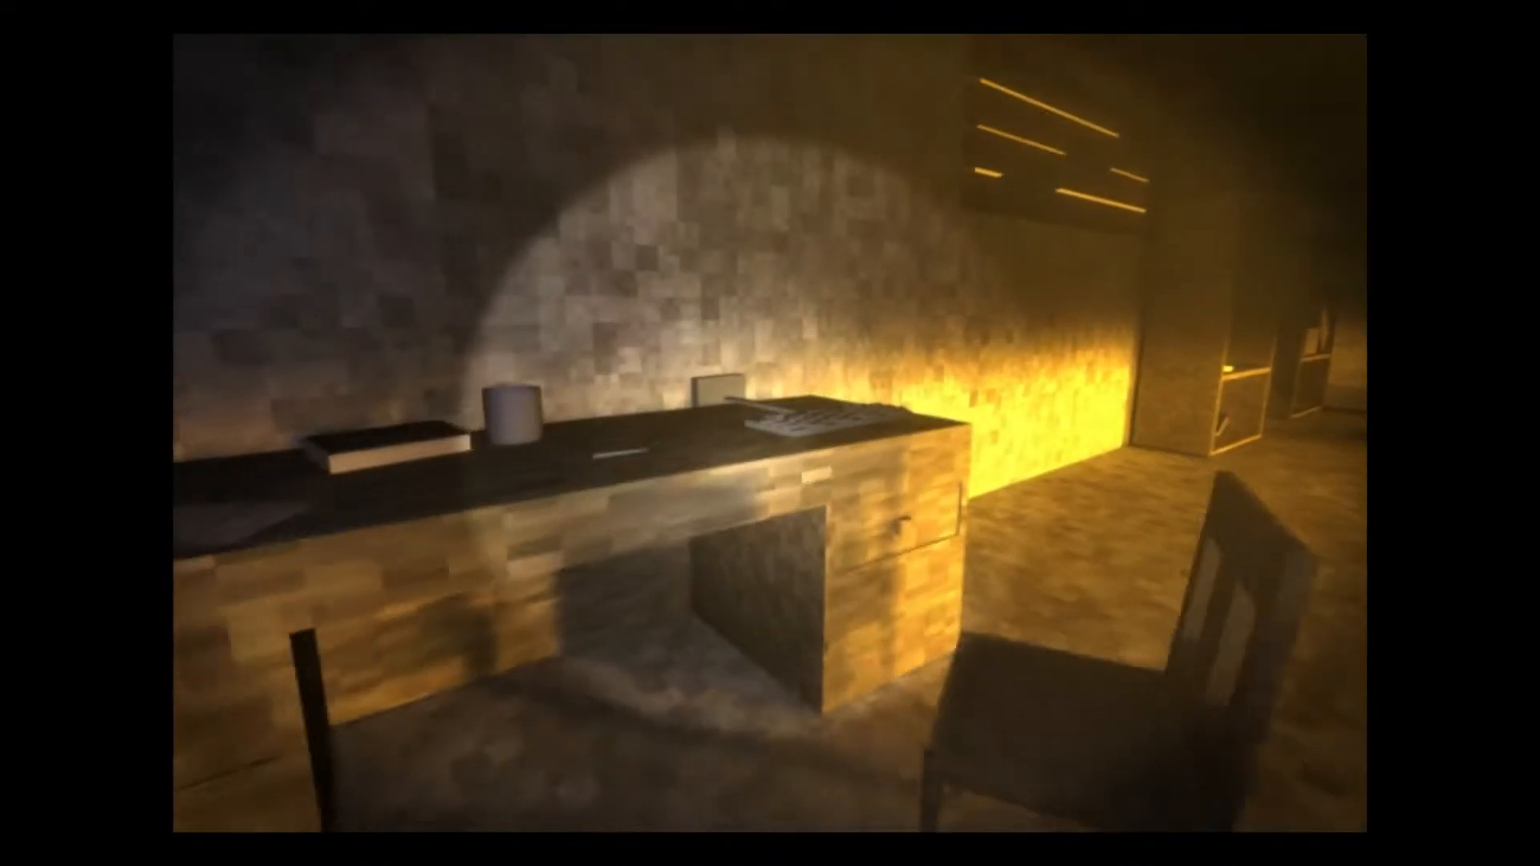
pyautogui.moveTo(771, 433)
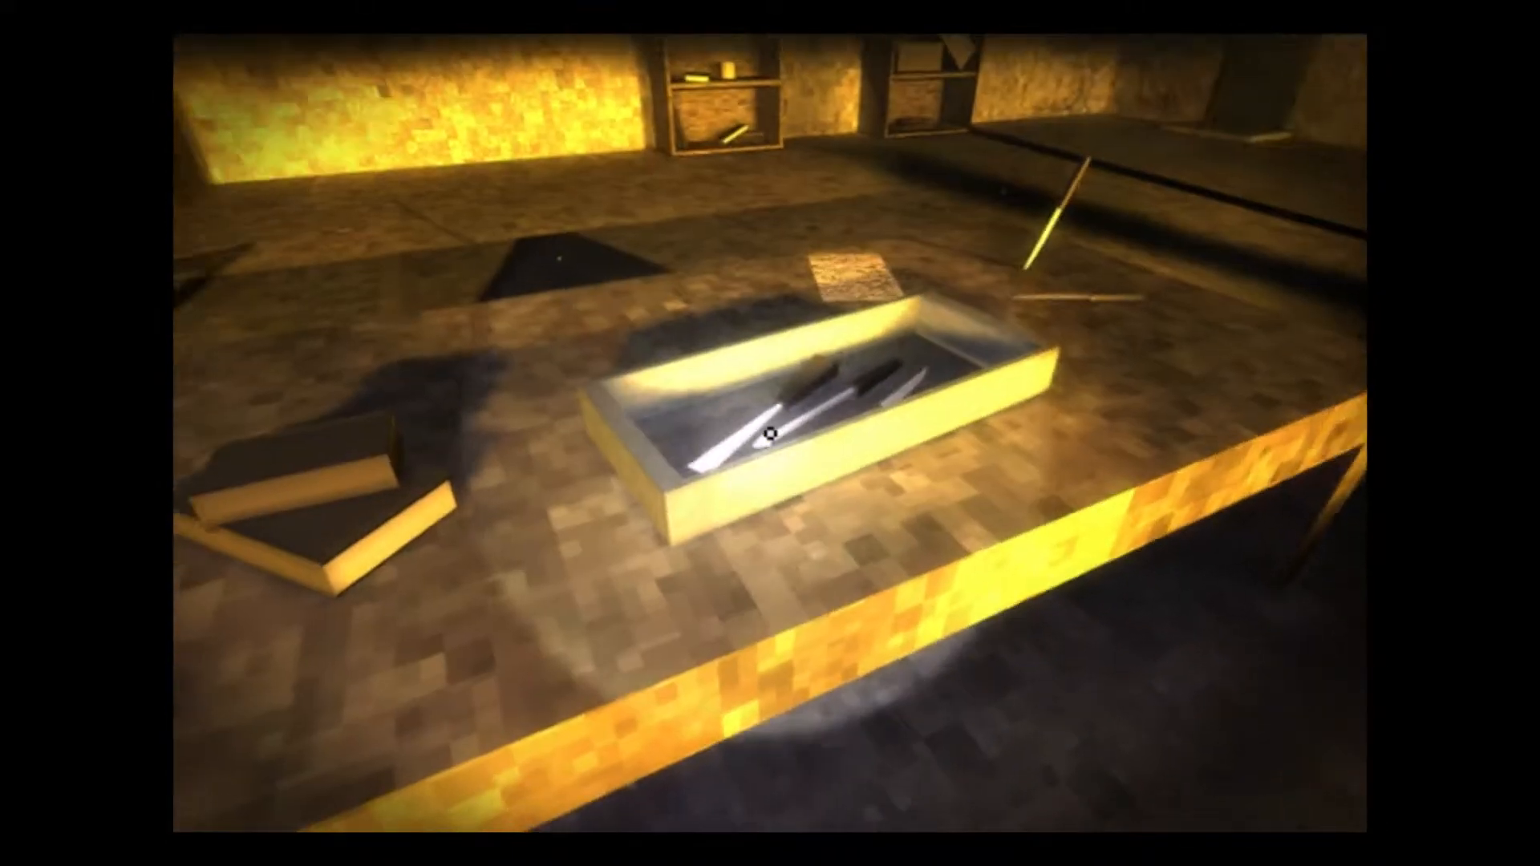
pyautogui.moveTo(770, 434)
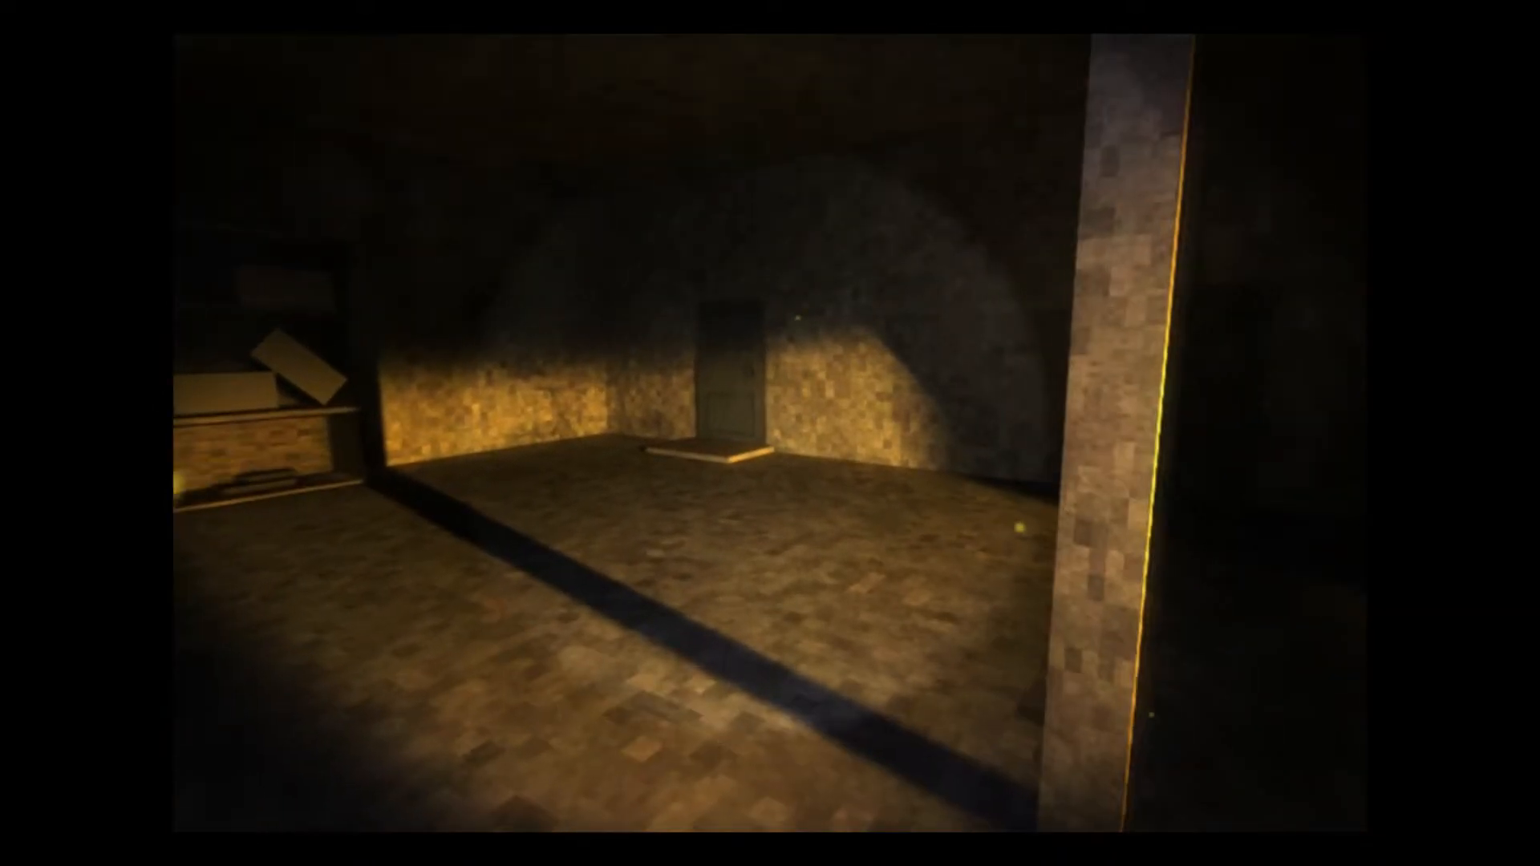
pyautogui.moveTo(770, 434)
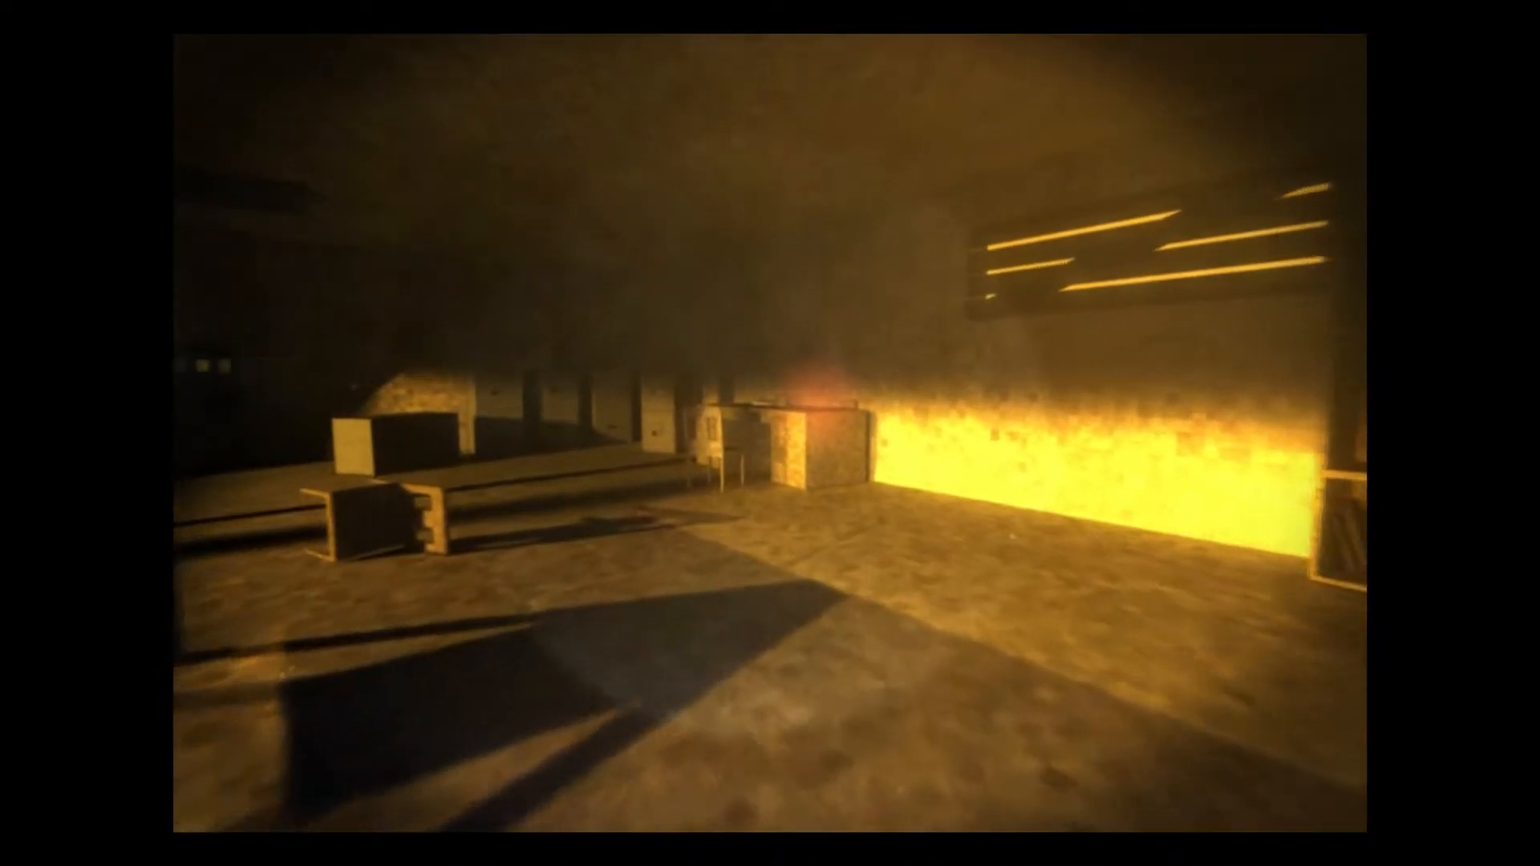
pyautogui.moveTo(770, 433)
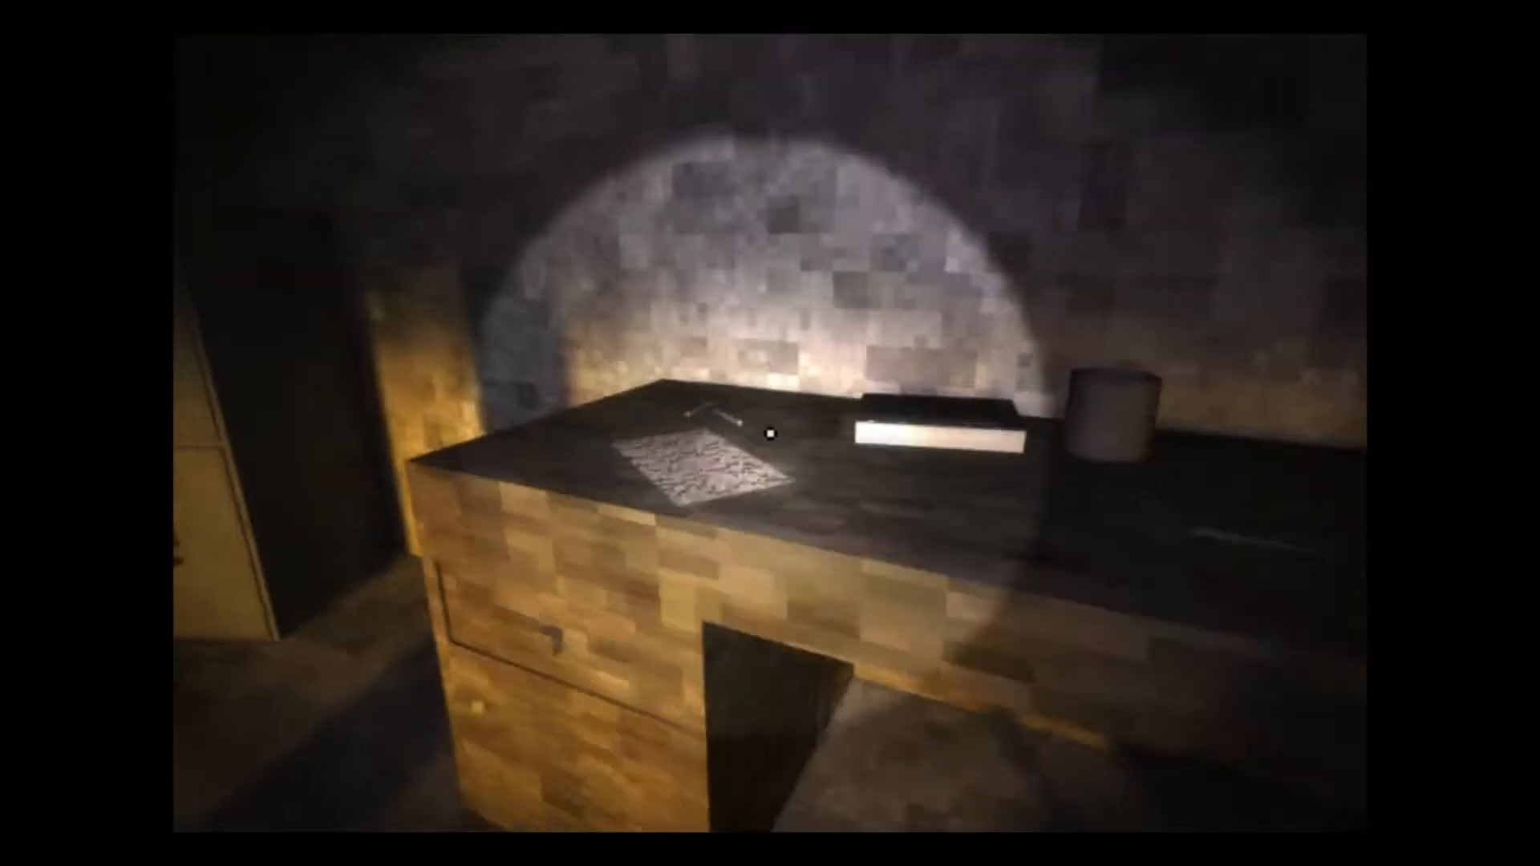
pyautogui.click(697, 462)
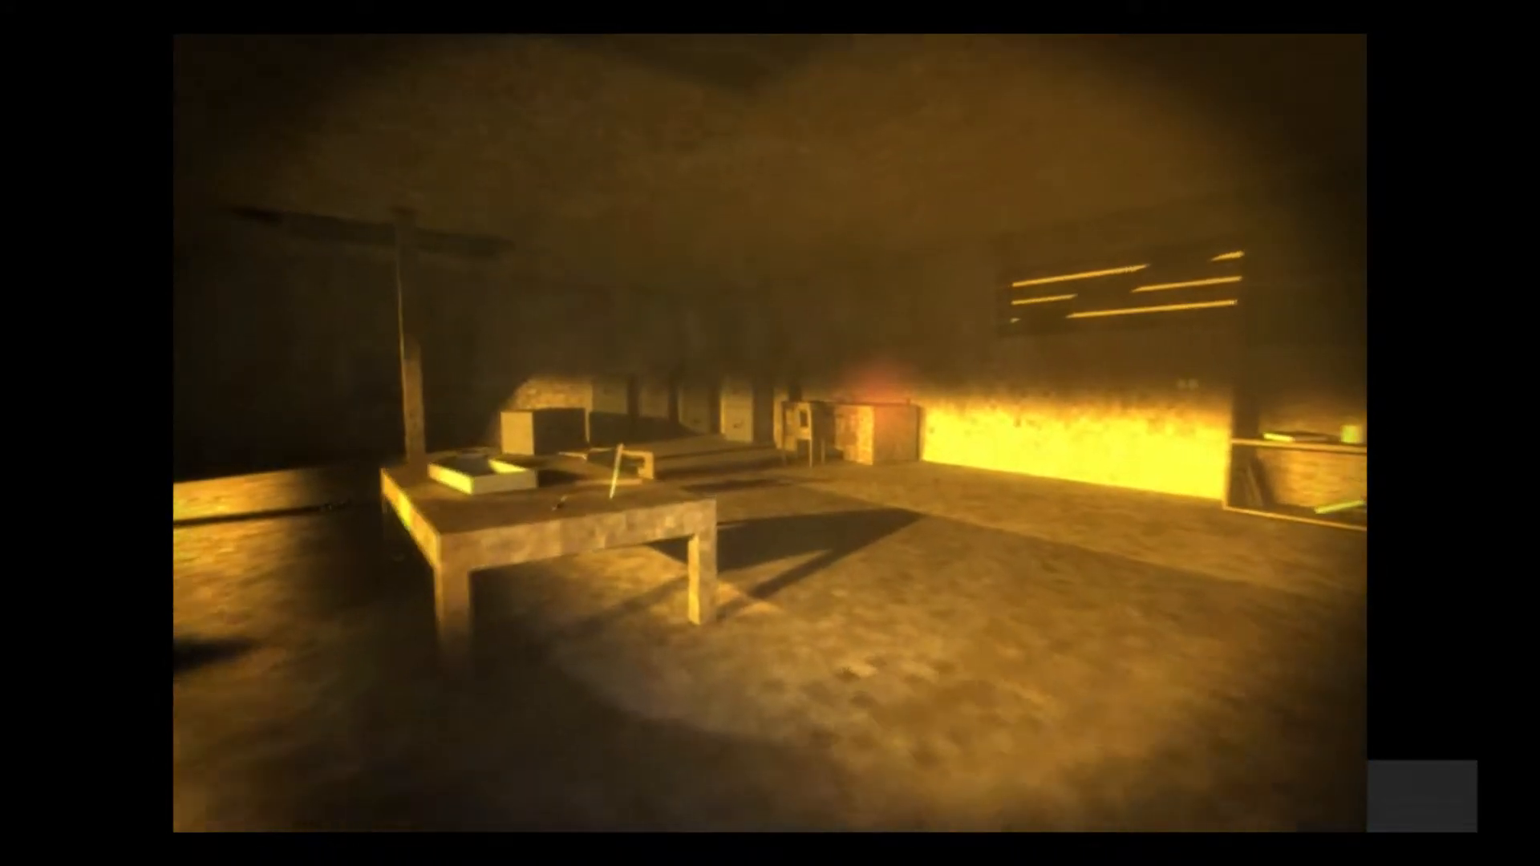
pyautogui.moveTo(770, 434)
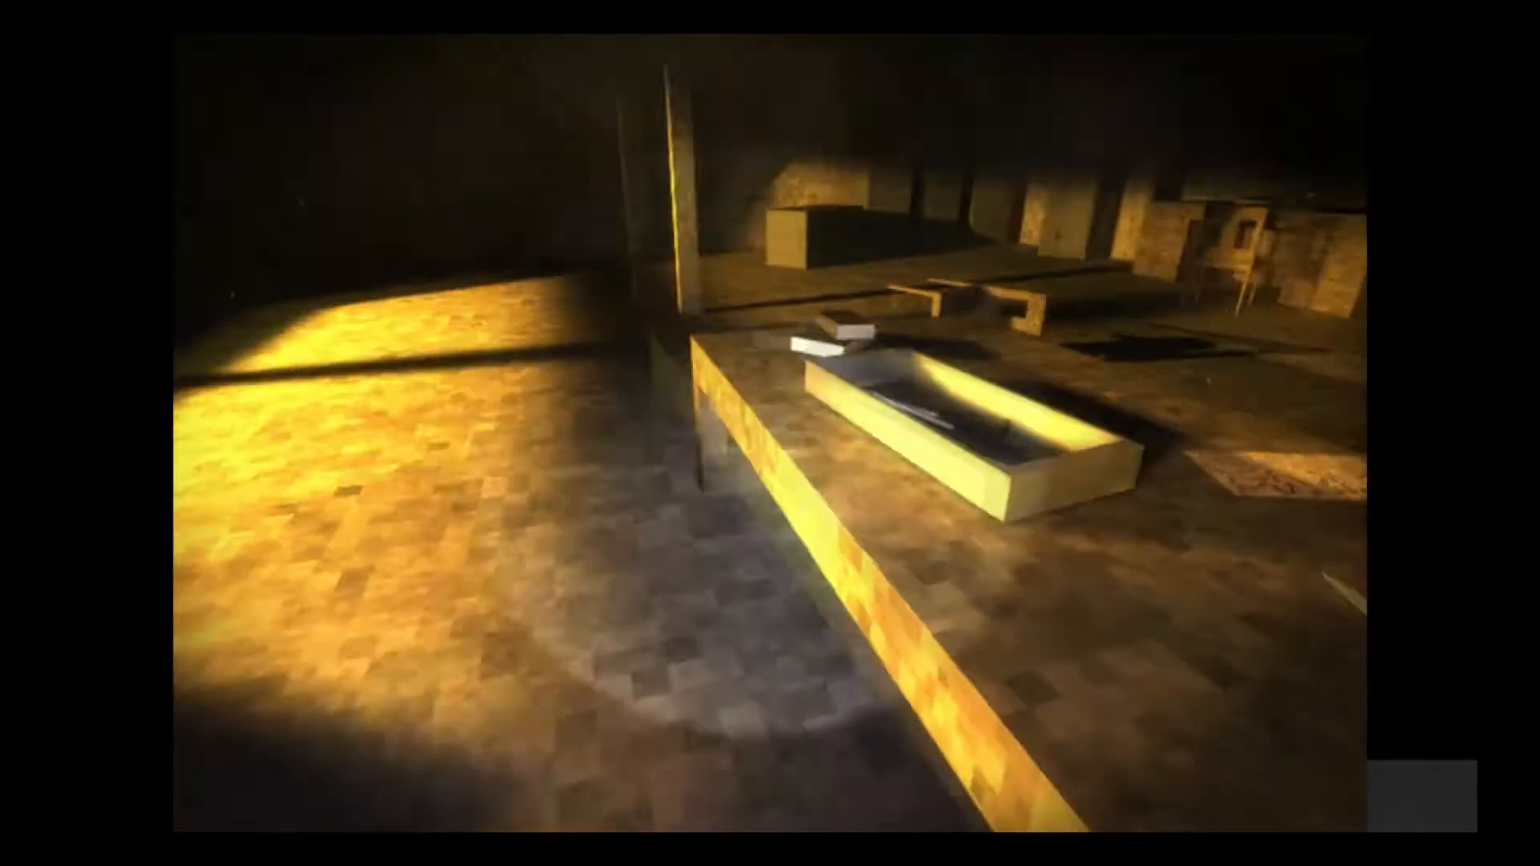
pyautogui.moveTo(770, 438)
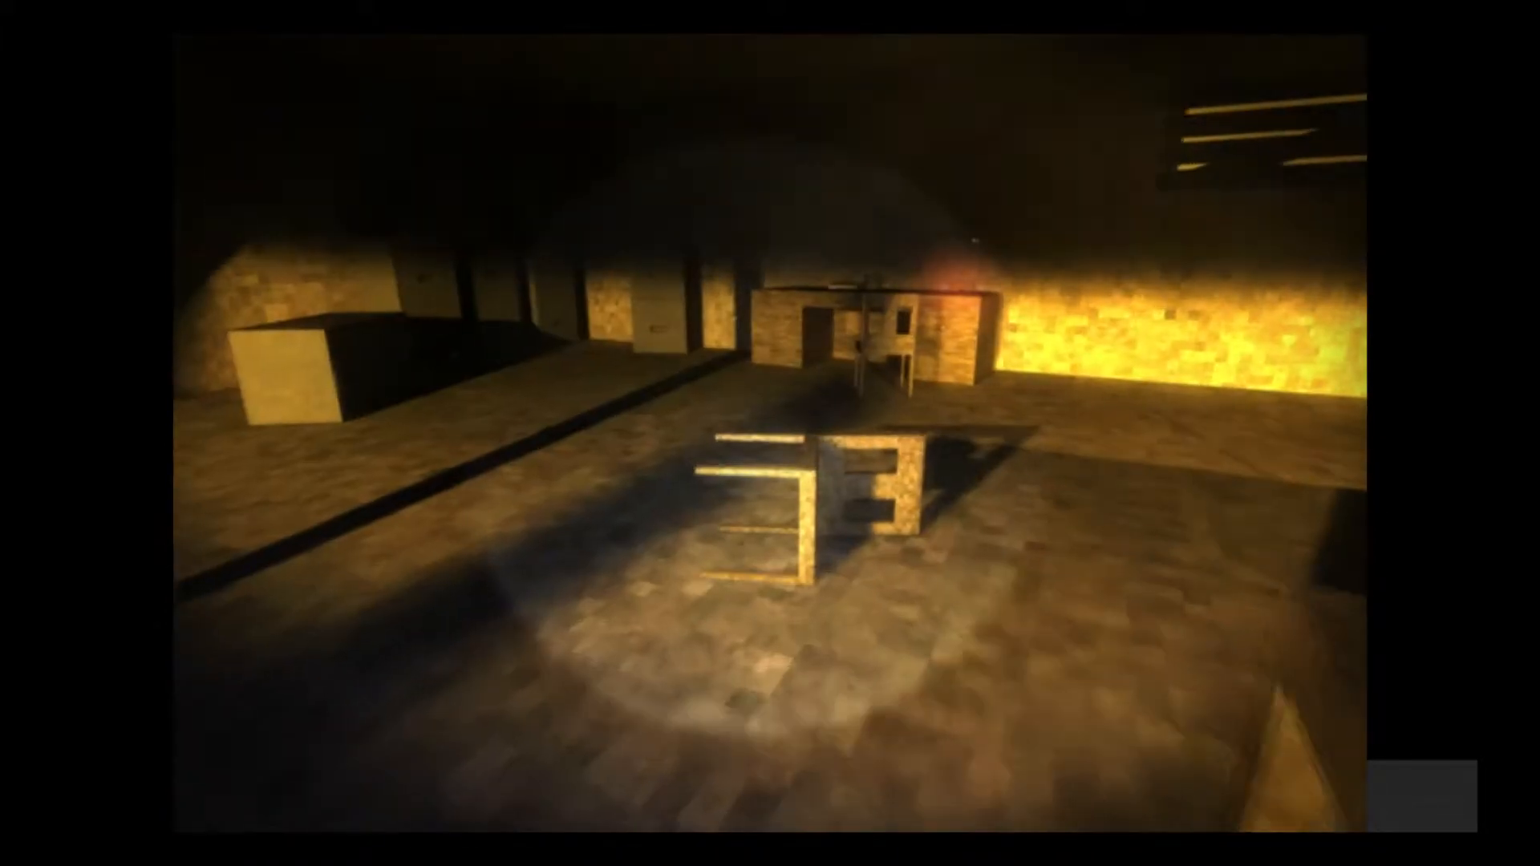
pyautogui.moveTo(770, 433)
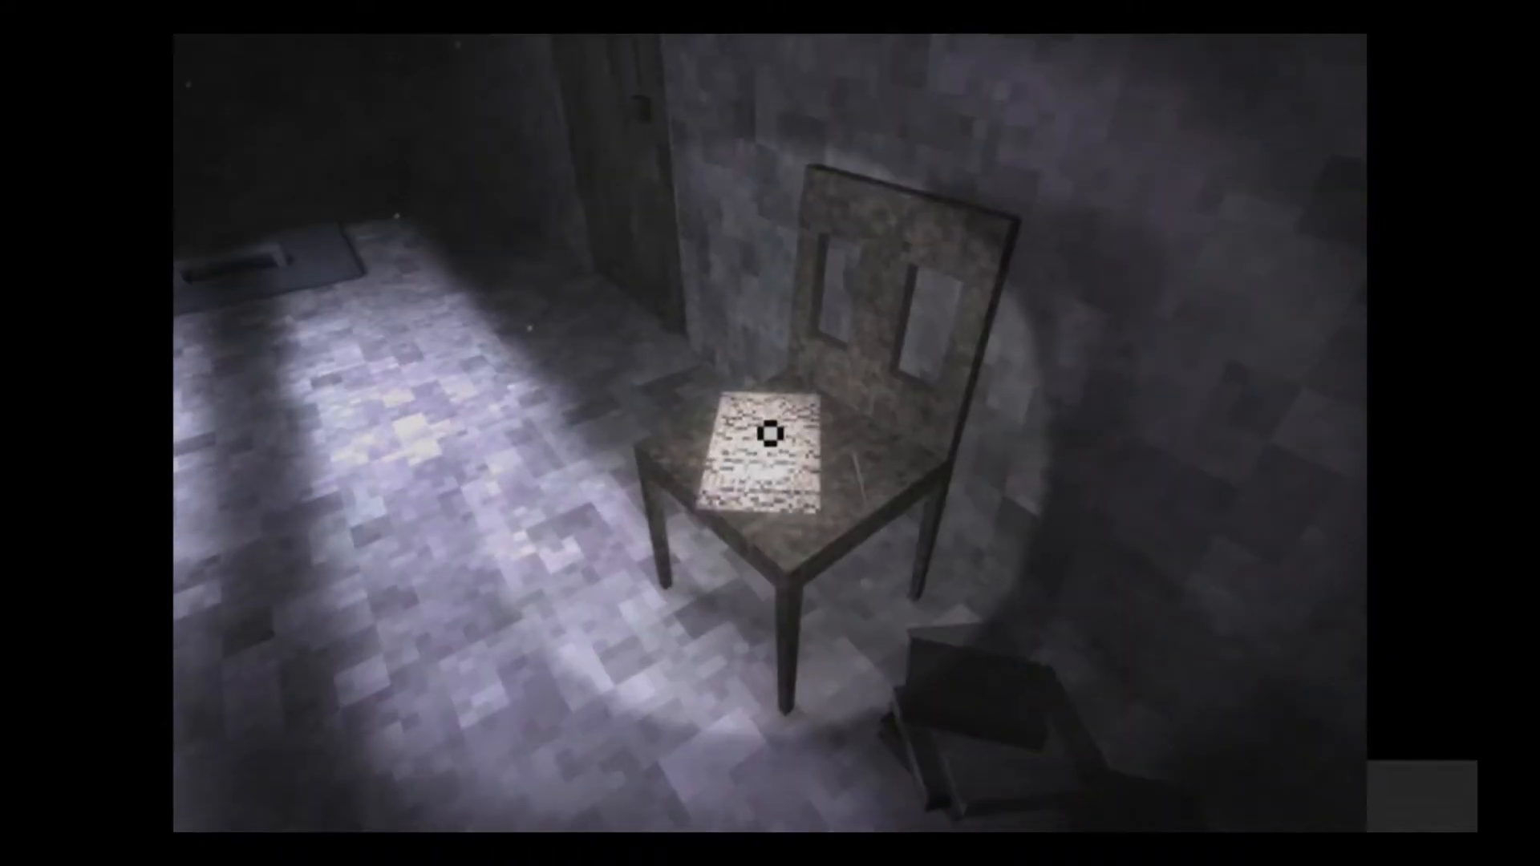
pyautogui.click(761, 443)
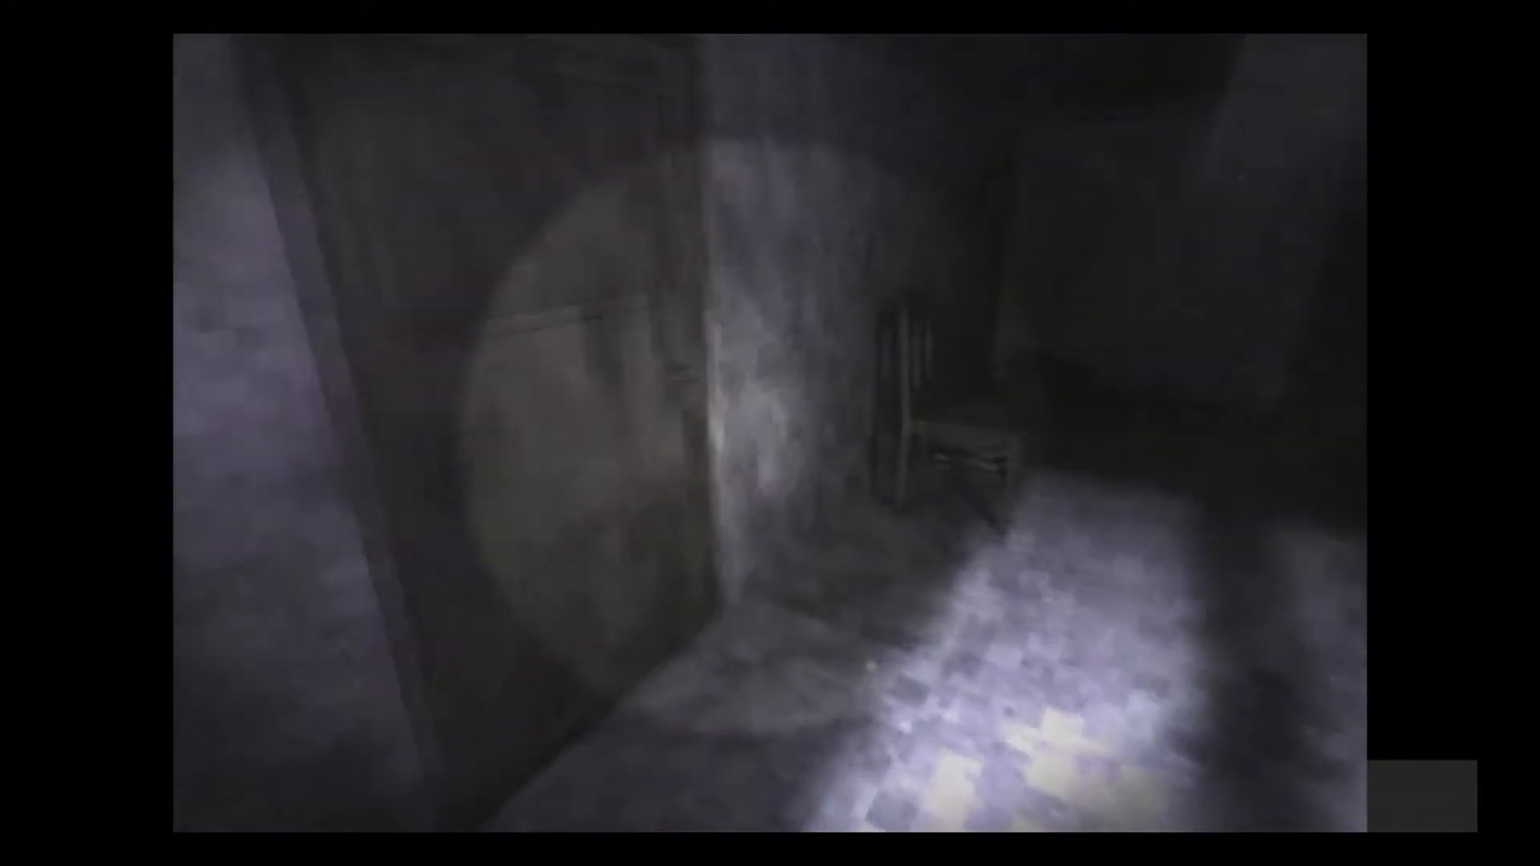
pyautogui.moveTo(770, 433)
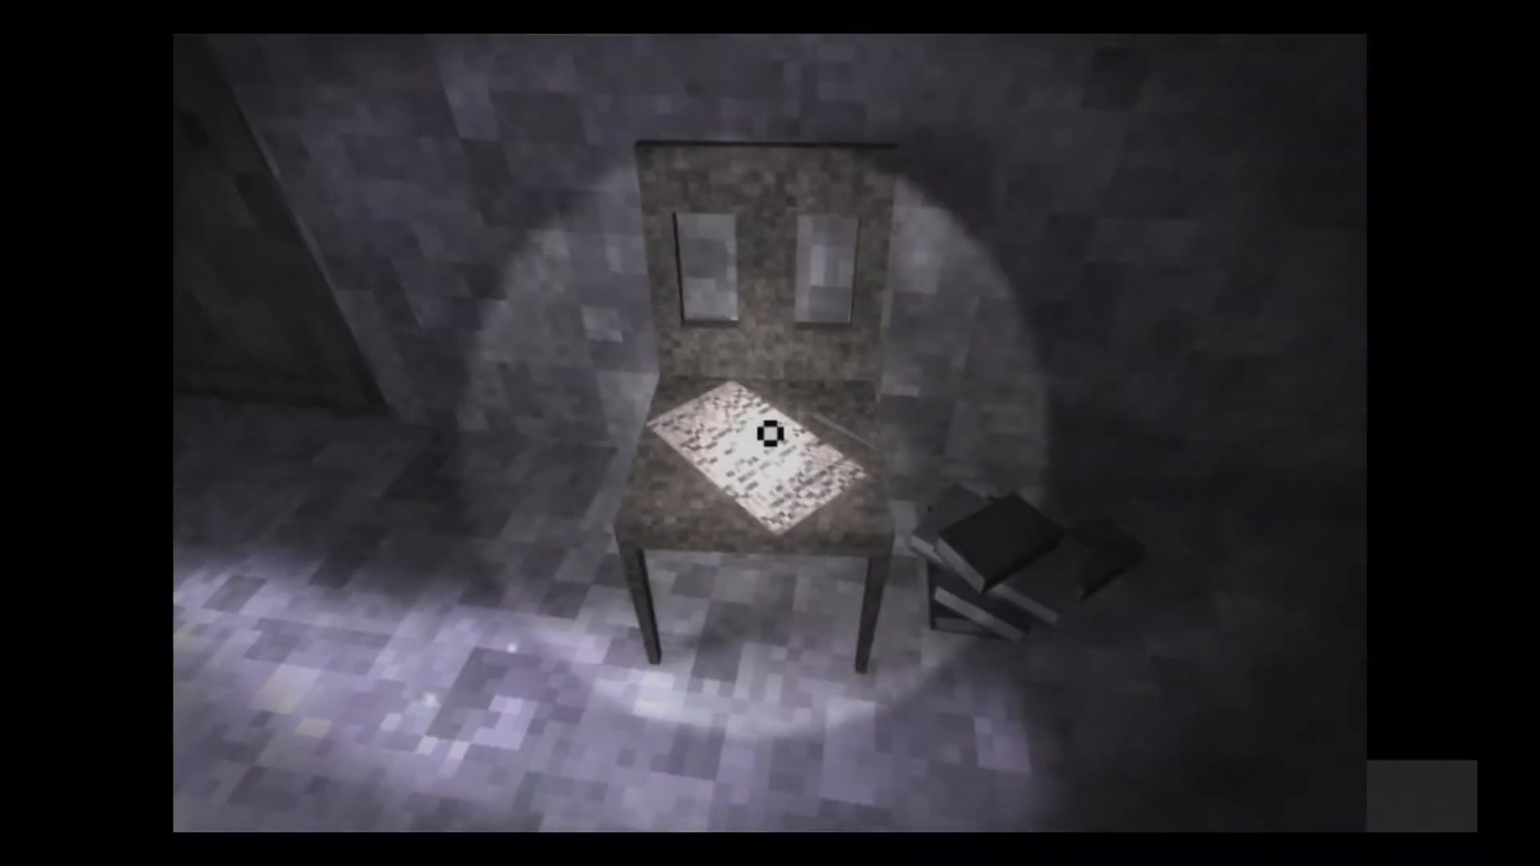
pyautogui.click(770, 439)
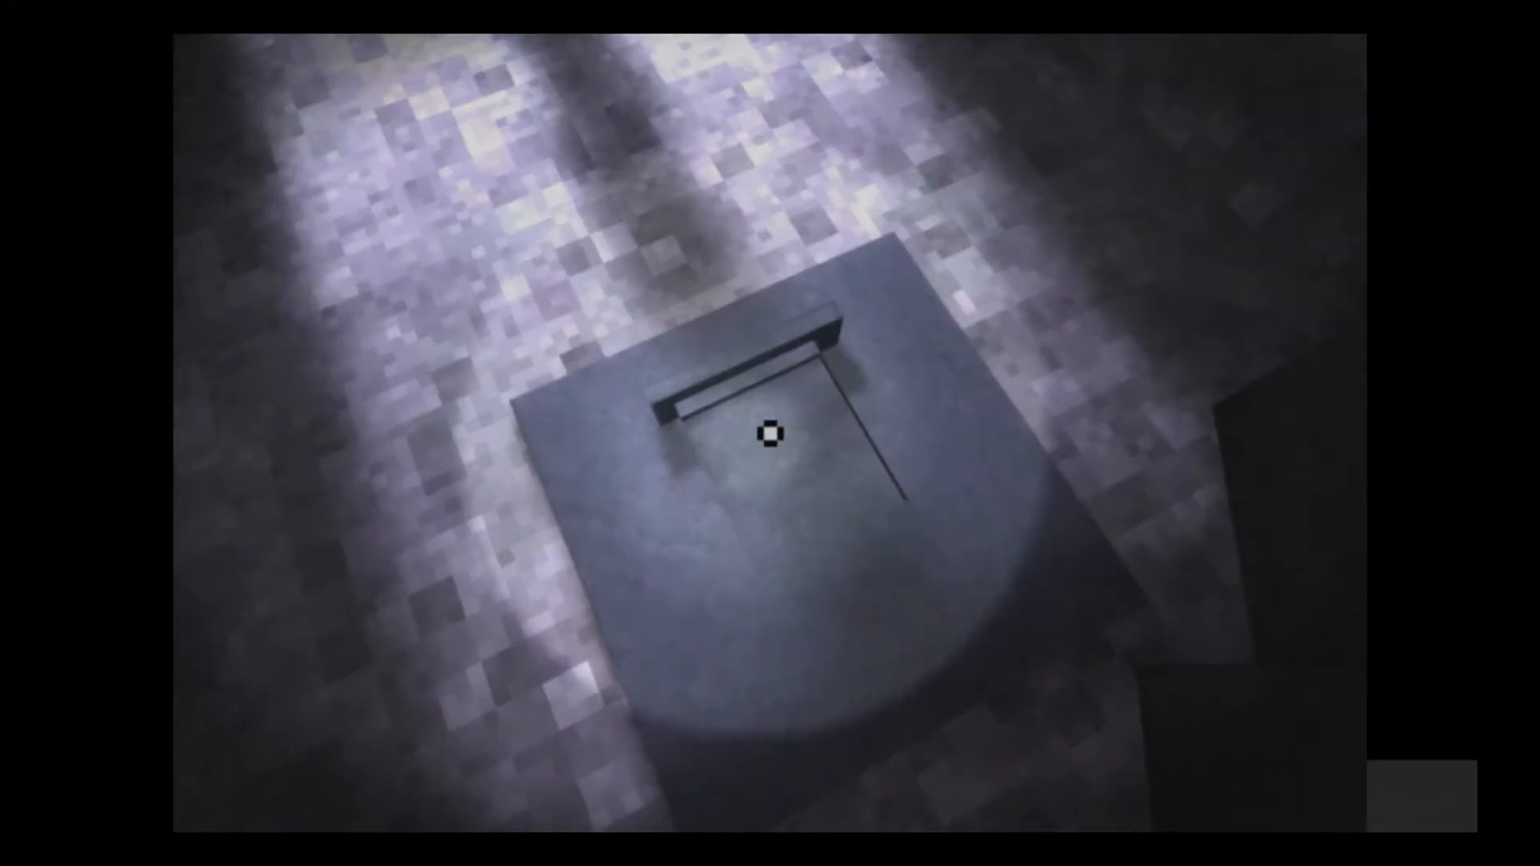
pyautogui.moveTo(770, 438)
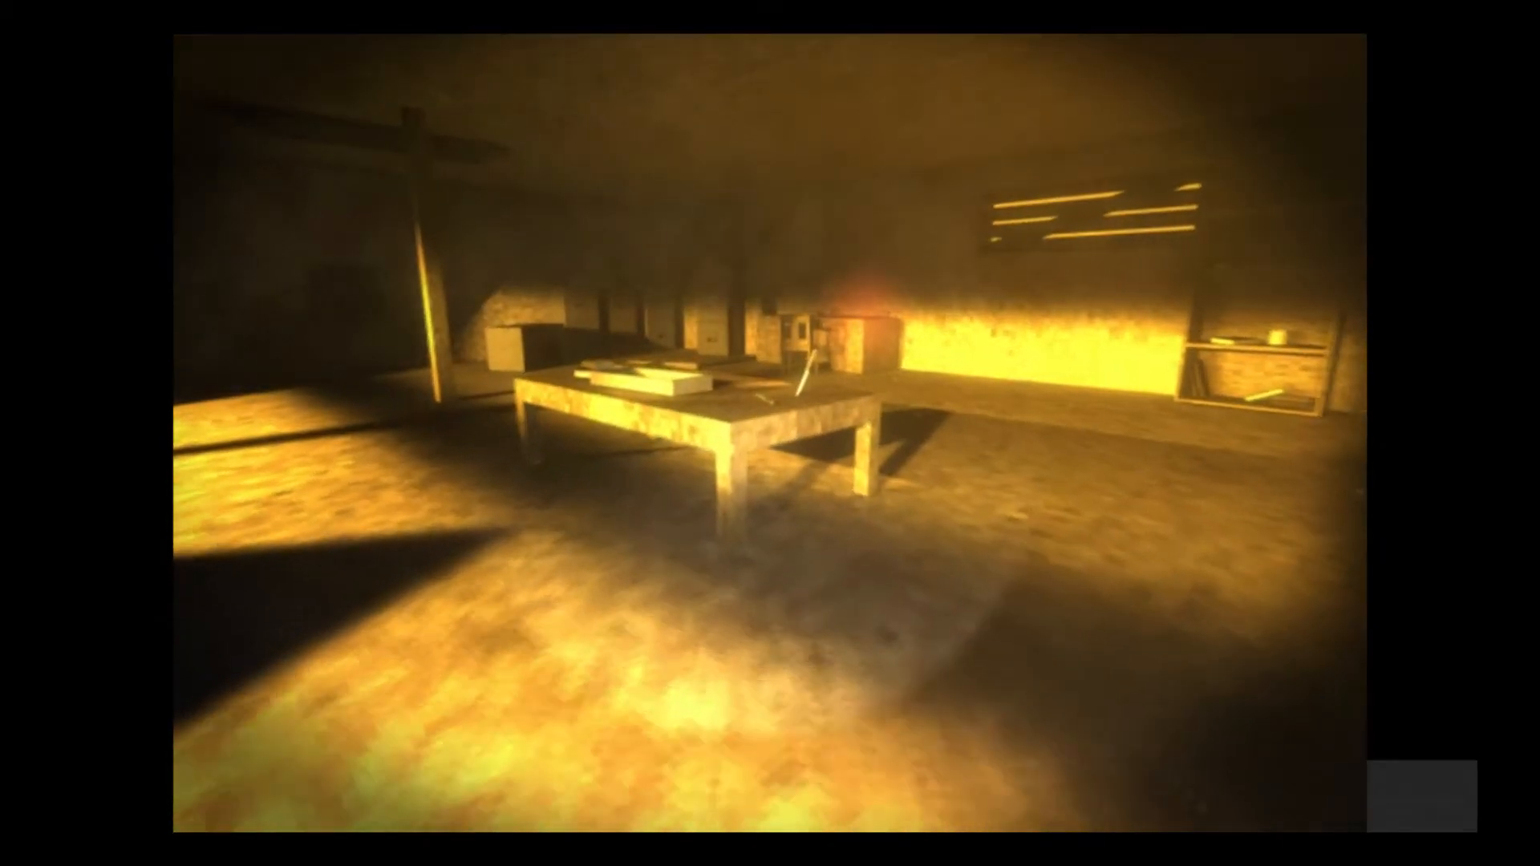
pyautogui.moveTo(770, 435)
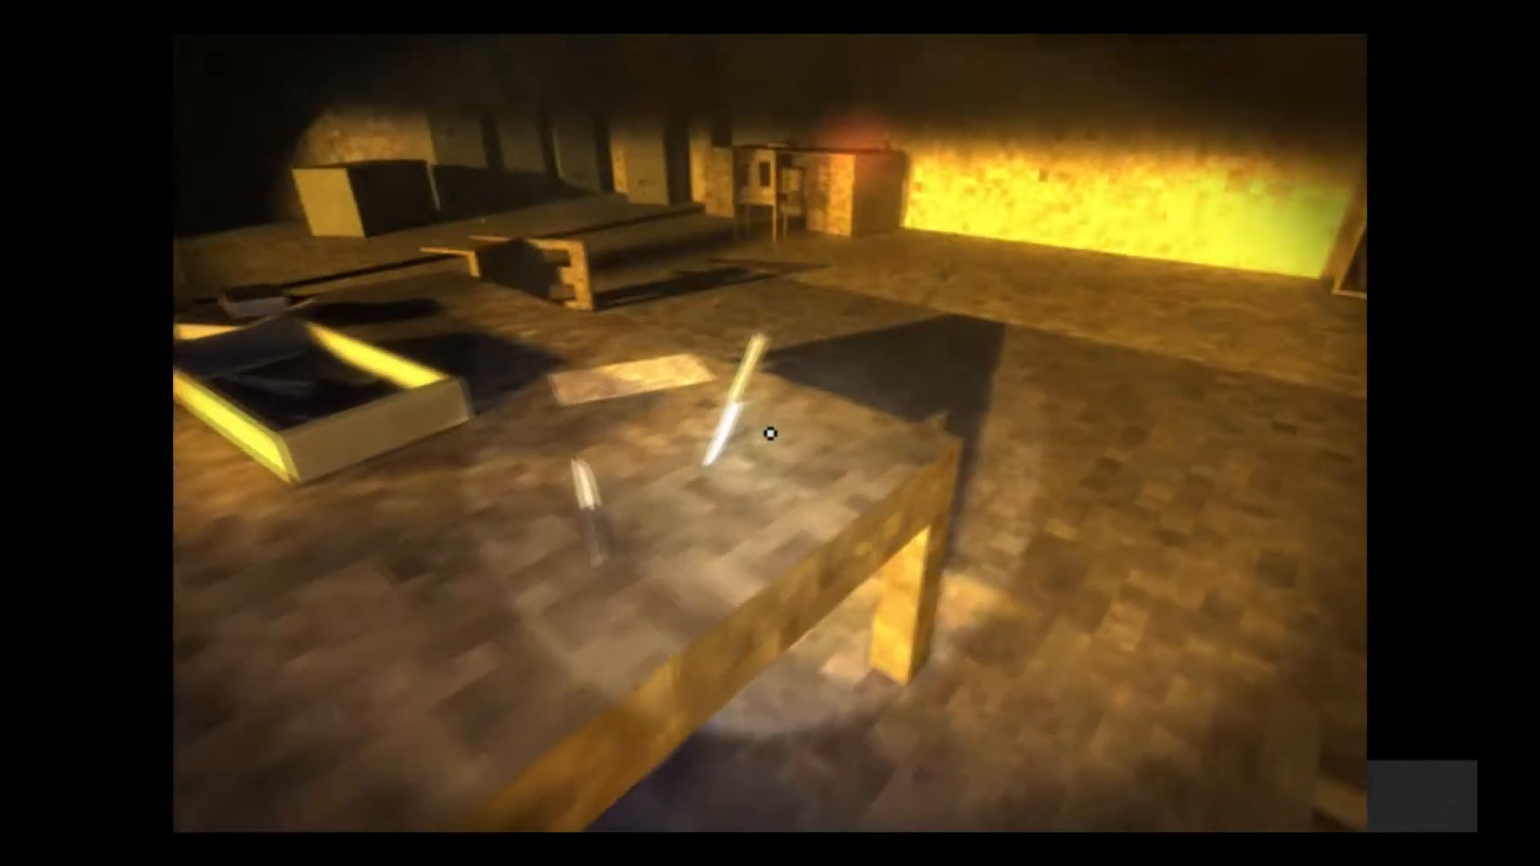
pyautogui.moveTo(770, 436)
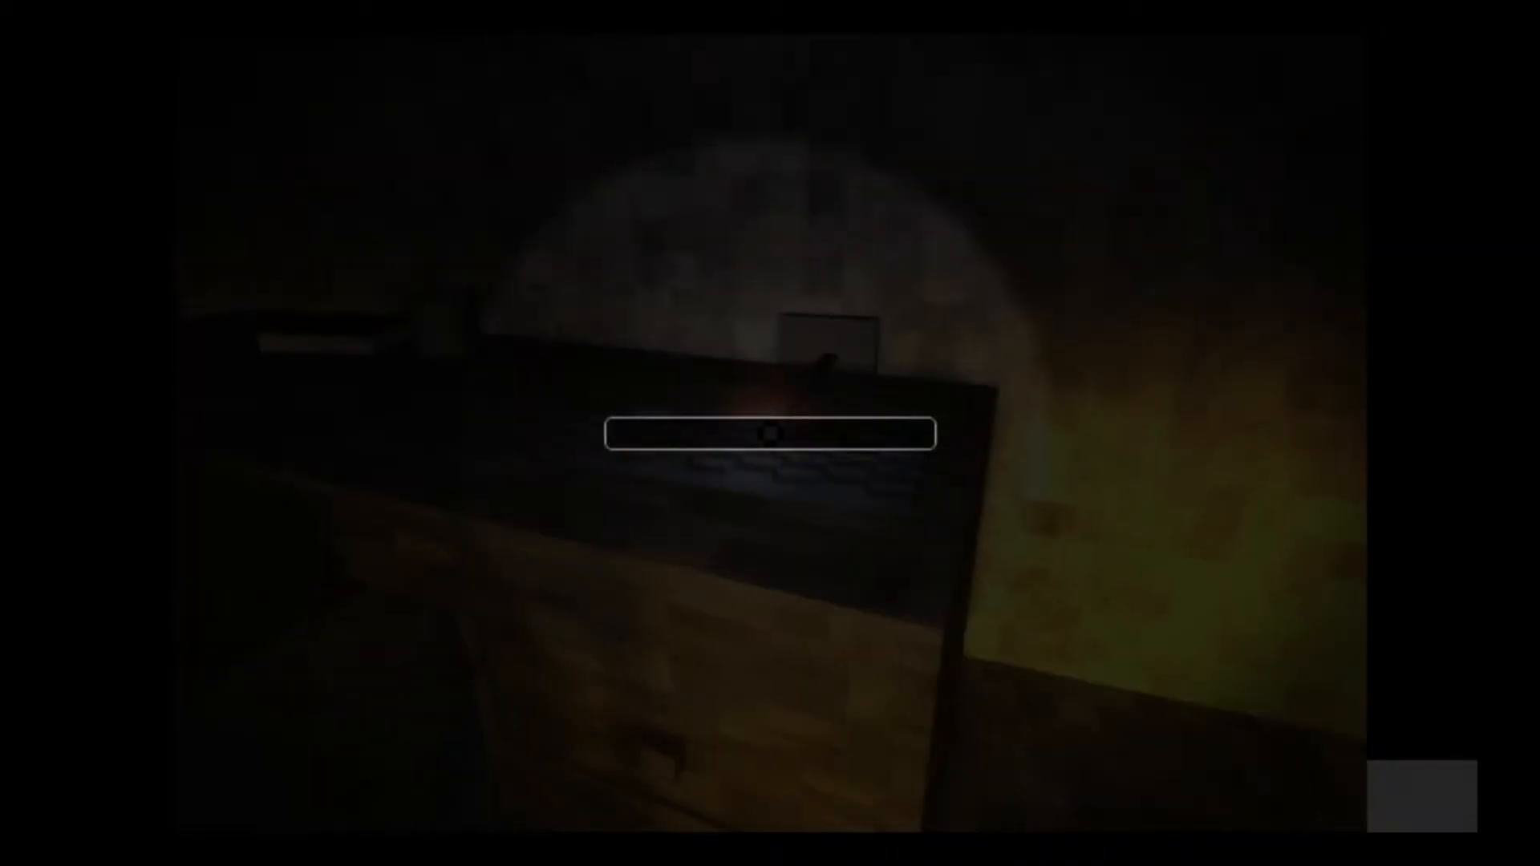
pyautogui.write('K')
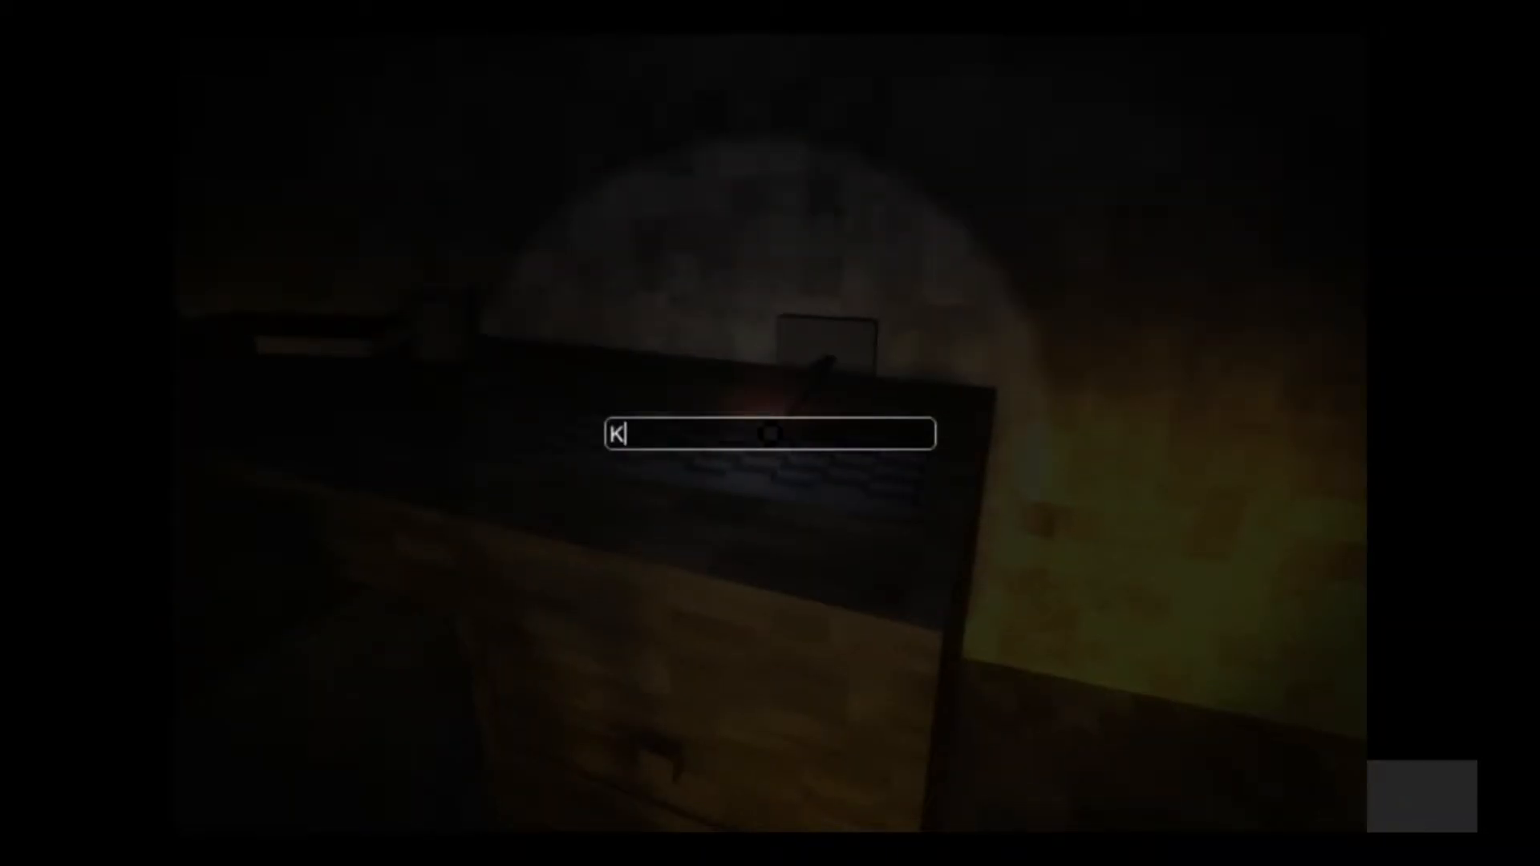
pyautogui.write('at')
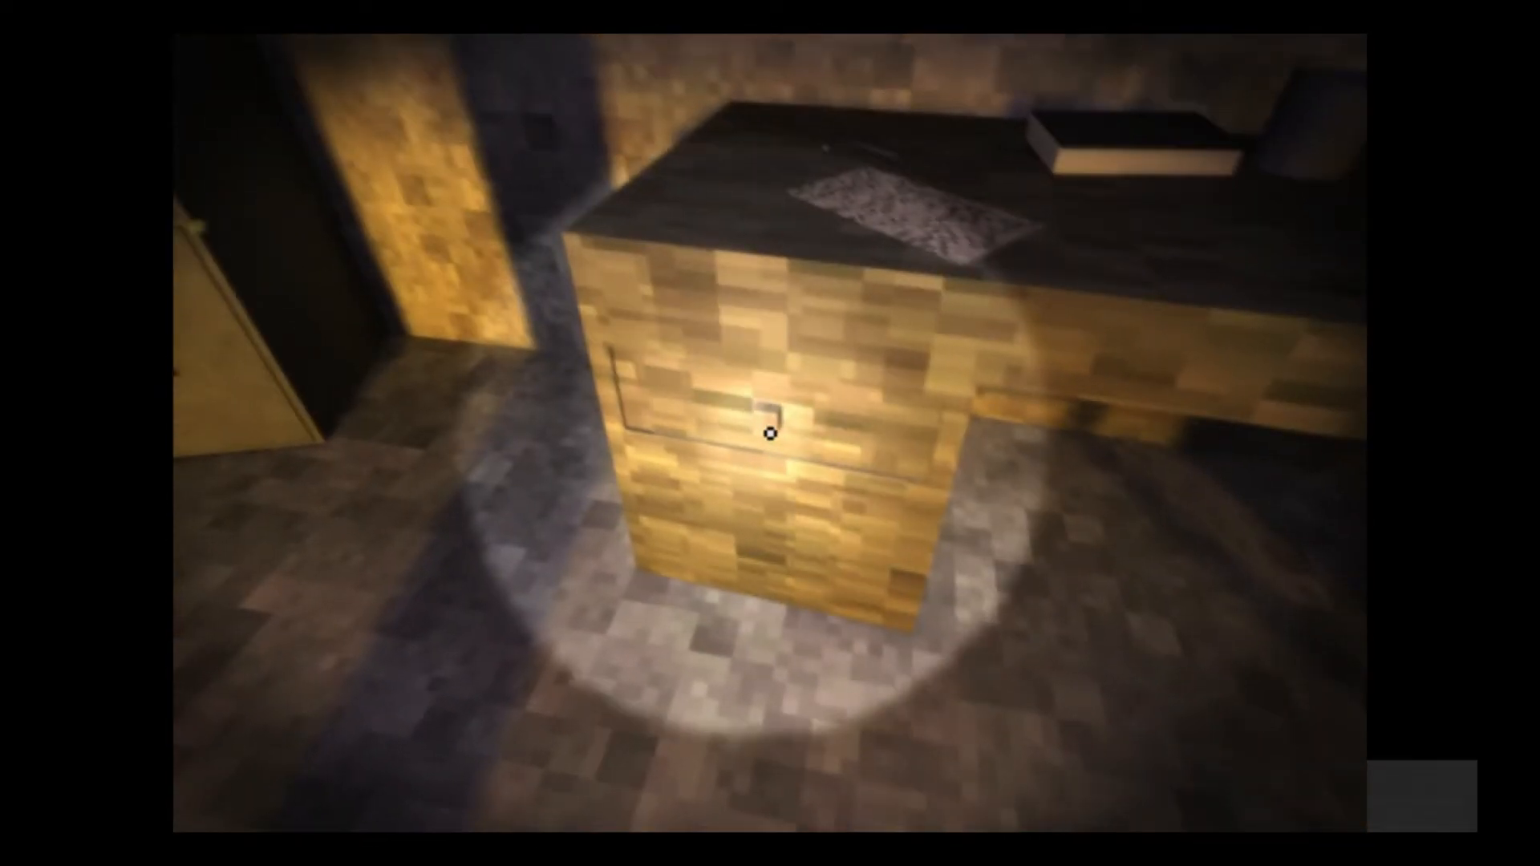
pyautogui.moveTo(770, 437)
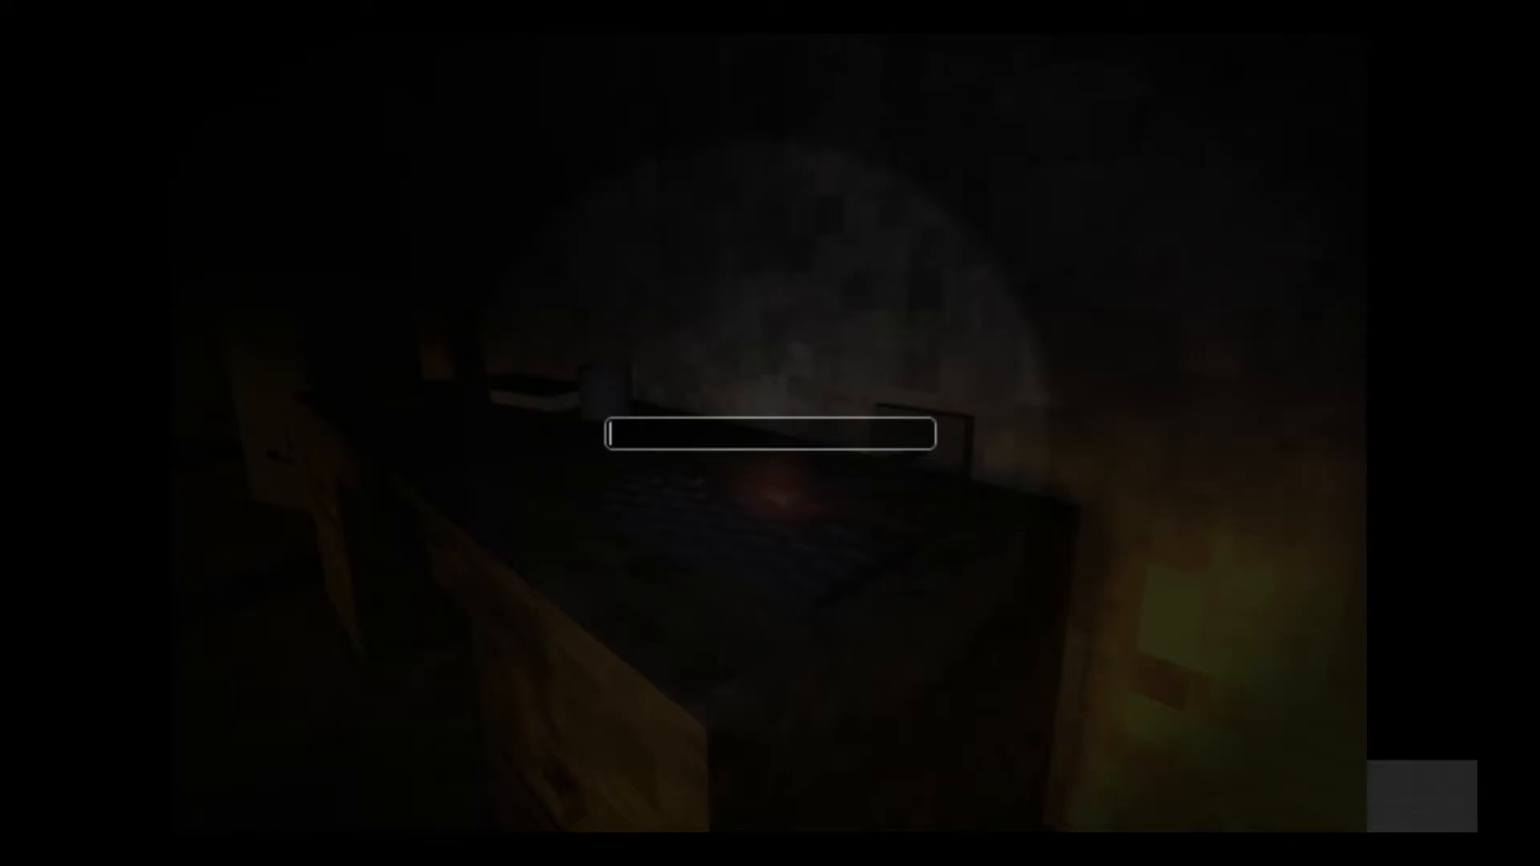
pyautogui.write('nny')
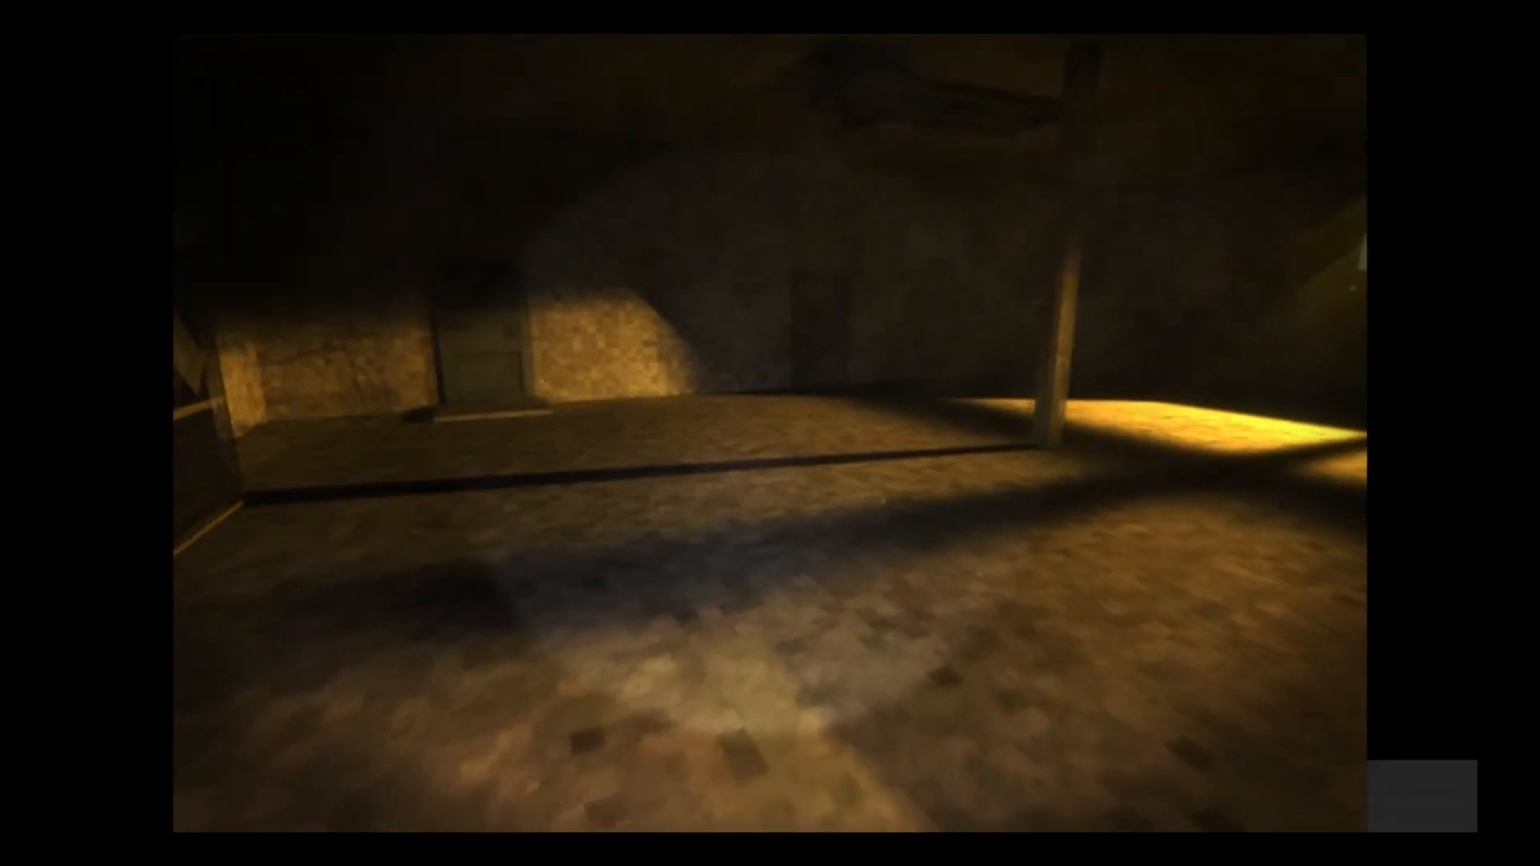
pyautogui.moveTo(770, 433)
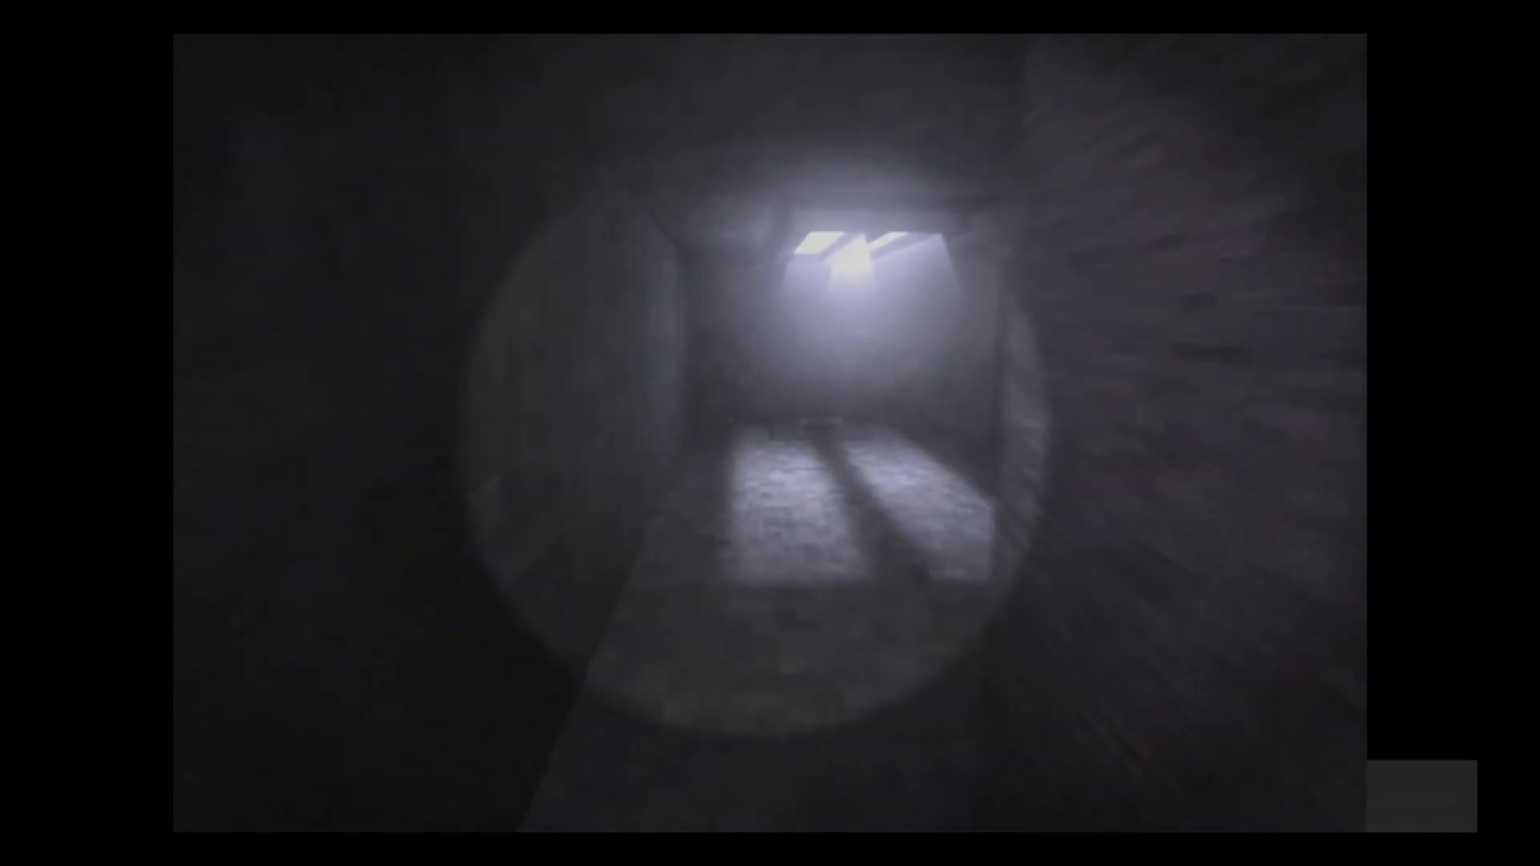
pyautogui.press('w')
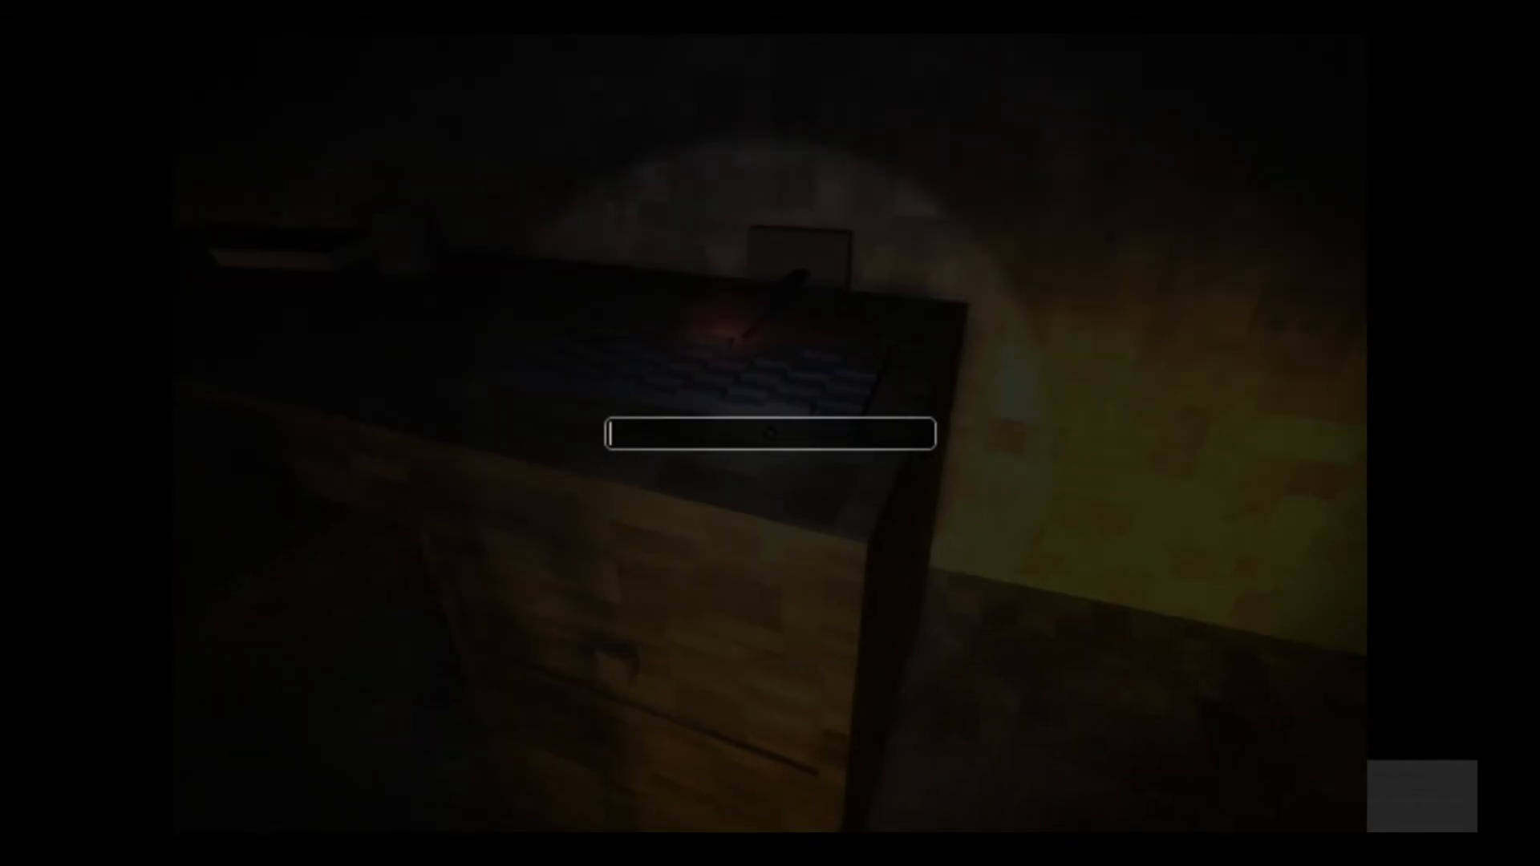
pyautogui.write('free')
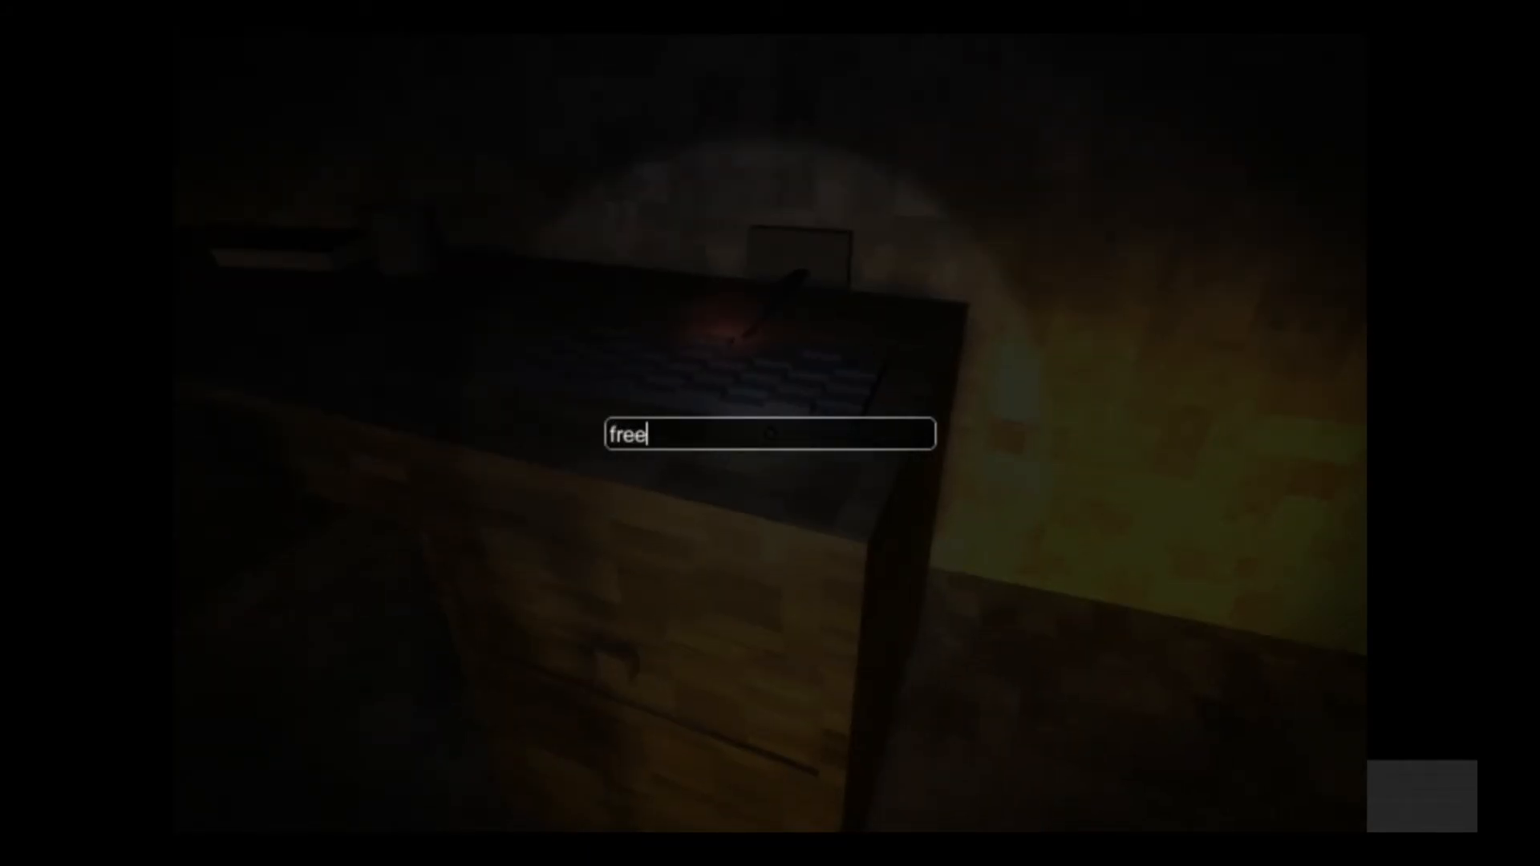